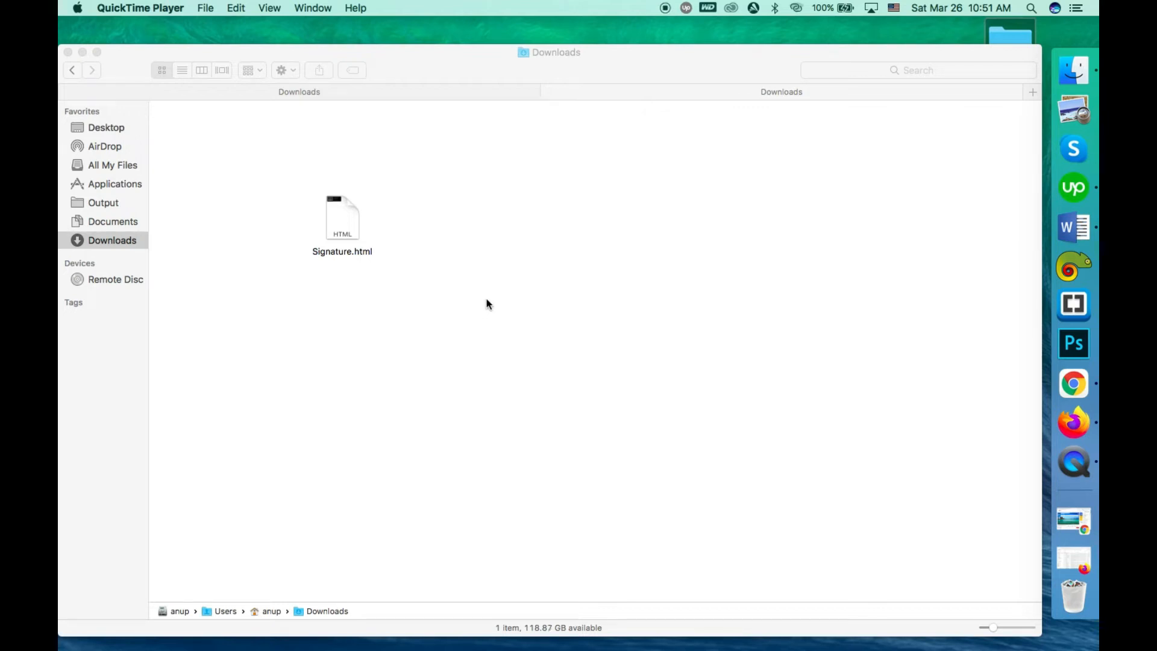
pyautogui.moveTo(475, 288)
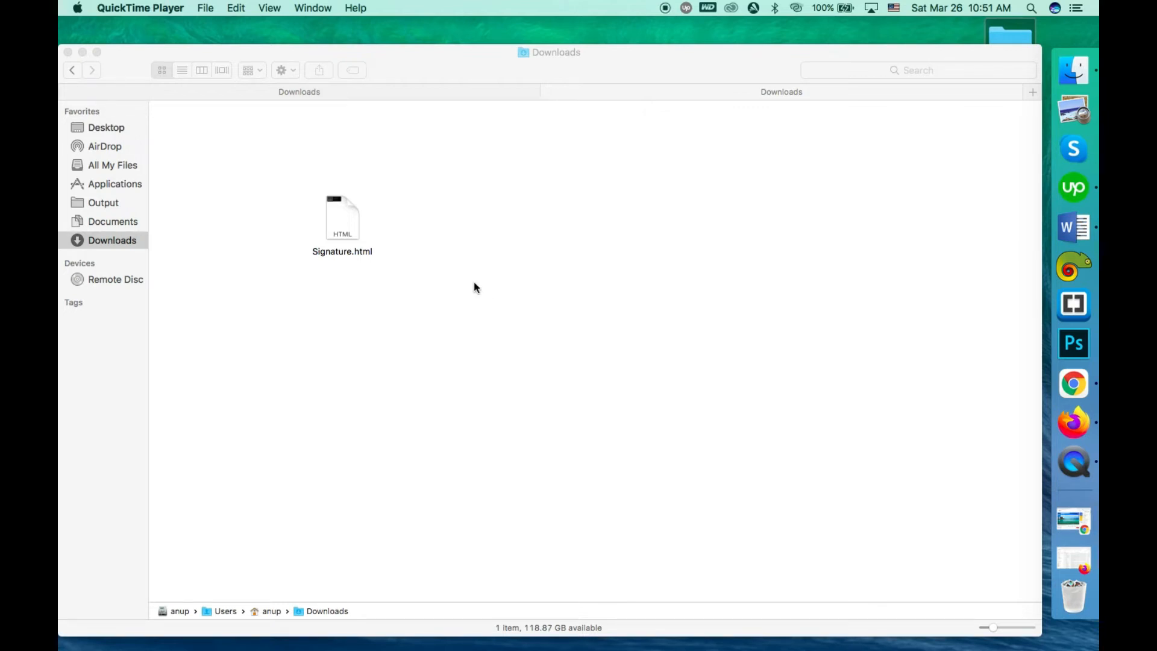
# Step: Check the downloaded Signature.html in Finder, then switch to the Firefox window showing Gmail
pyautogui.click(341, 218)
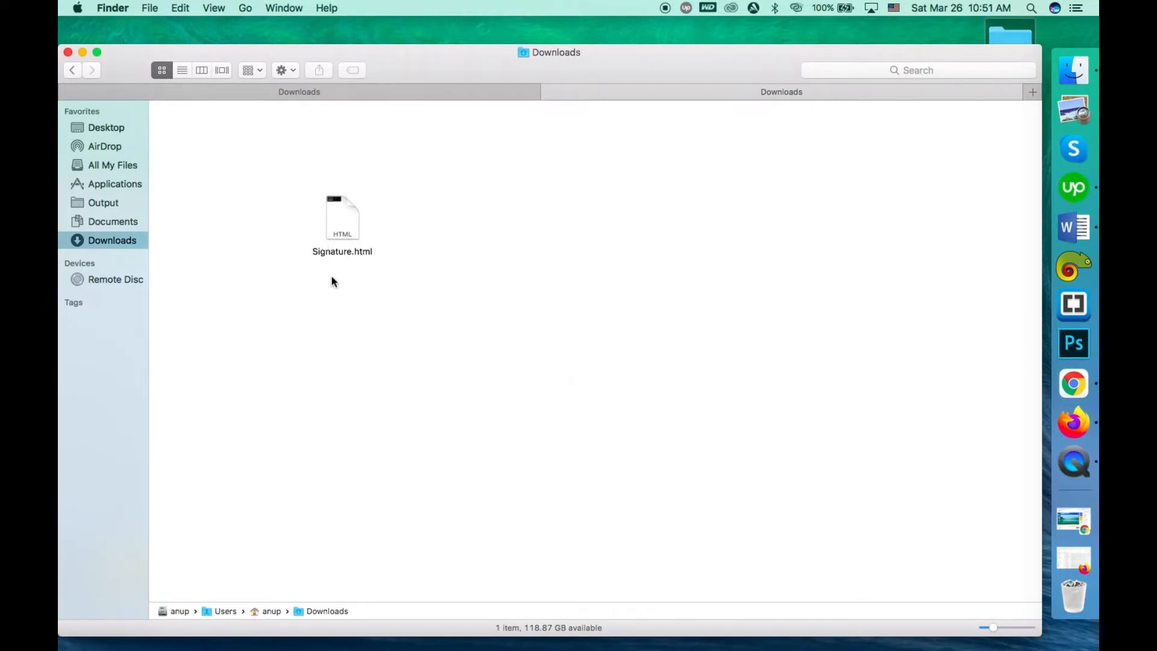
pyautogui.moveTo(334, 268)
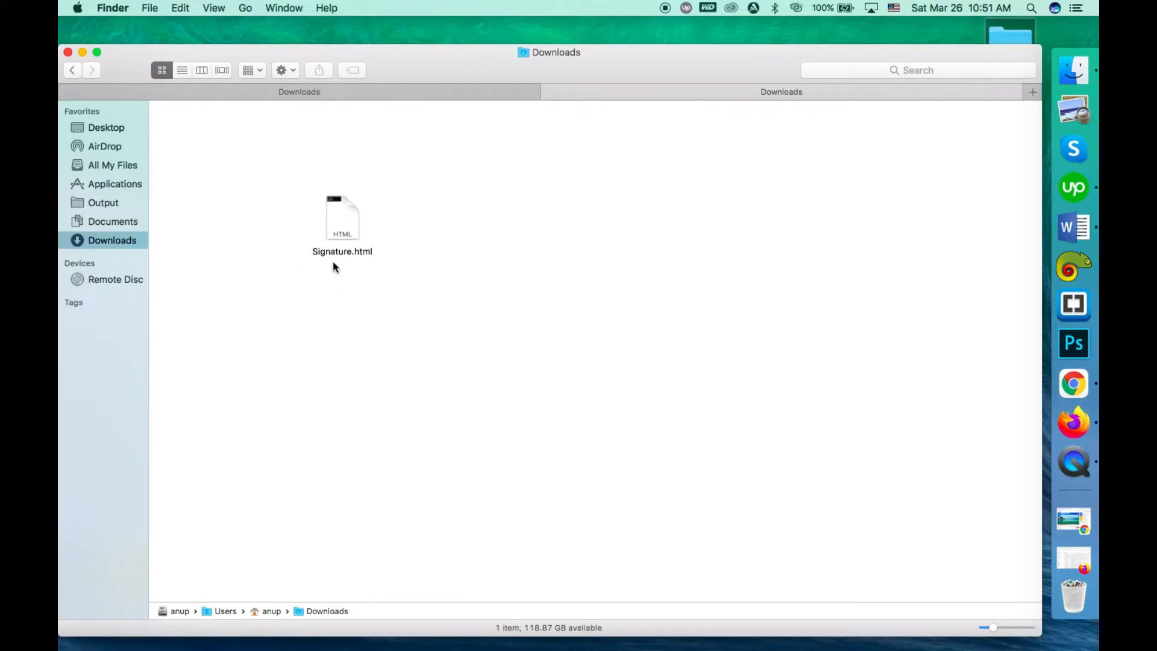
pyautogui.doubleClick(341, 218)
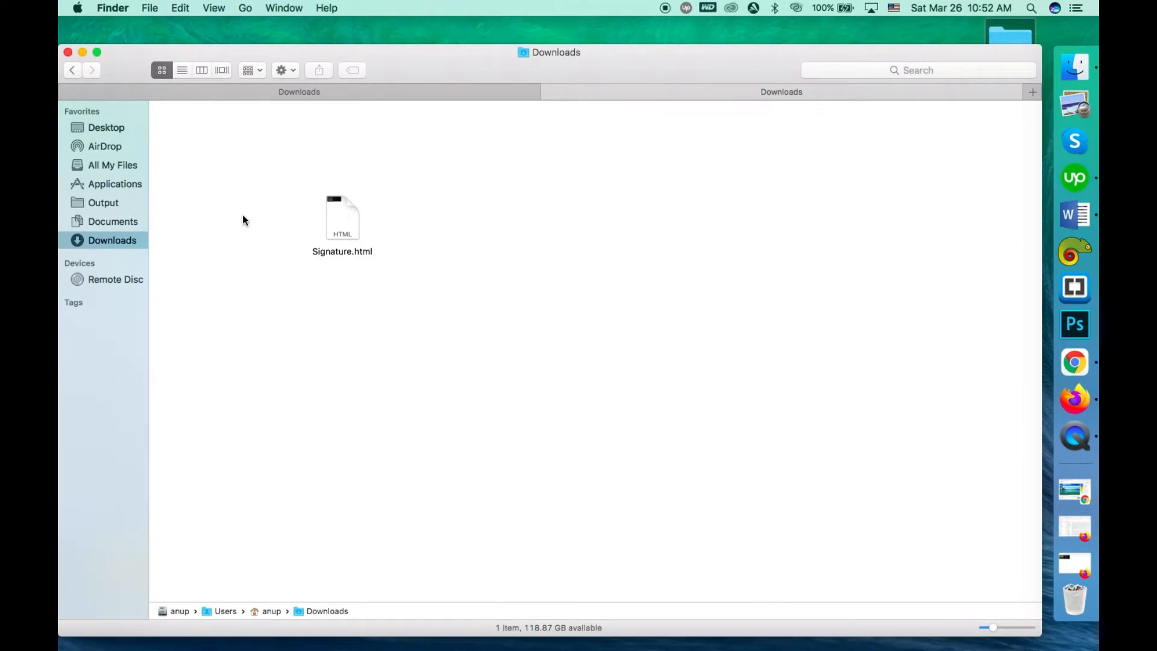
pyautogui.moveTo(424, 306)
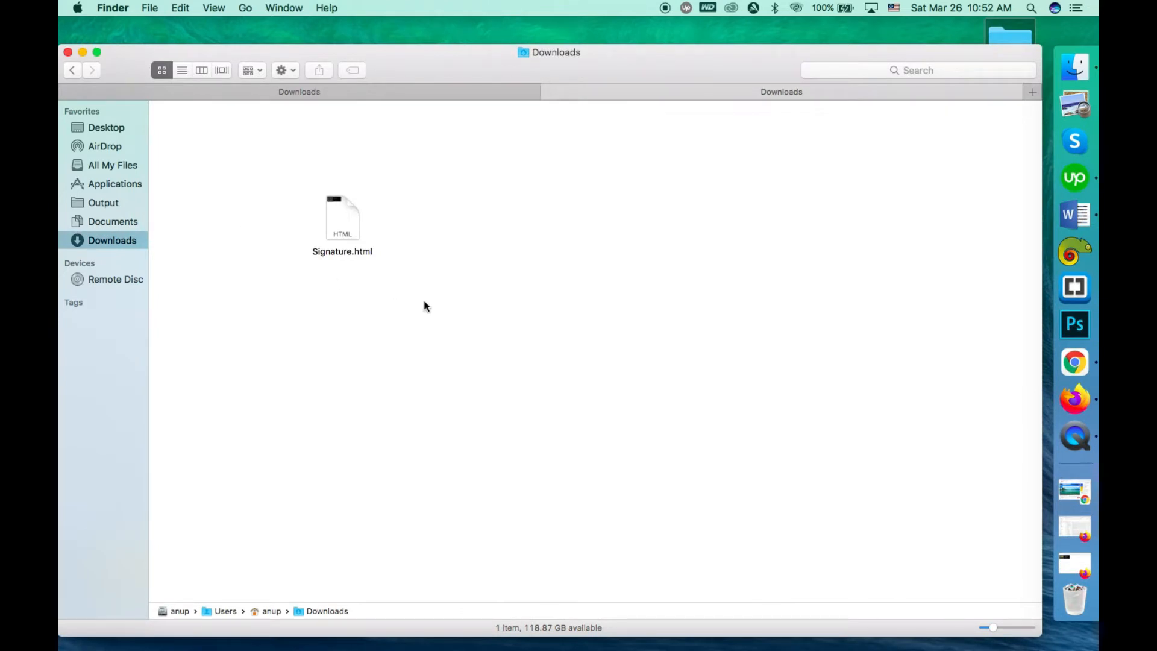
pyautogui.moveTo(427, 295)
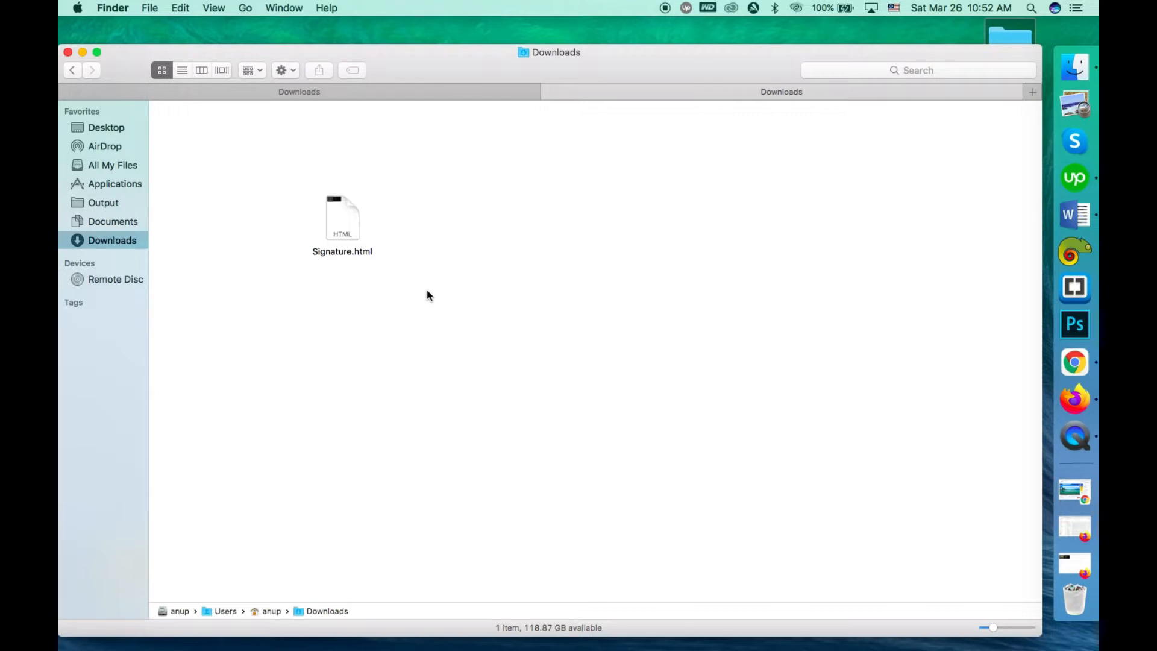
pyautogui.moveTo(426, 299)
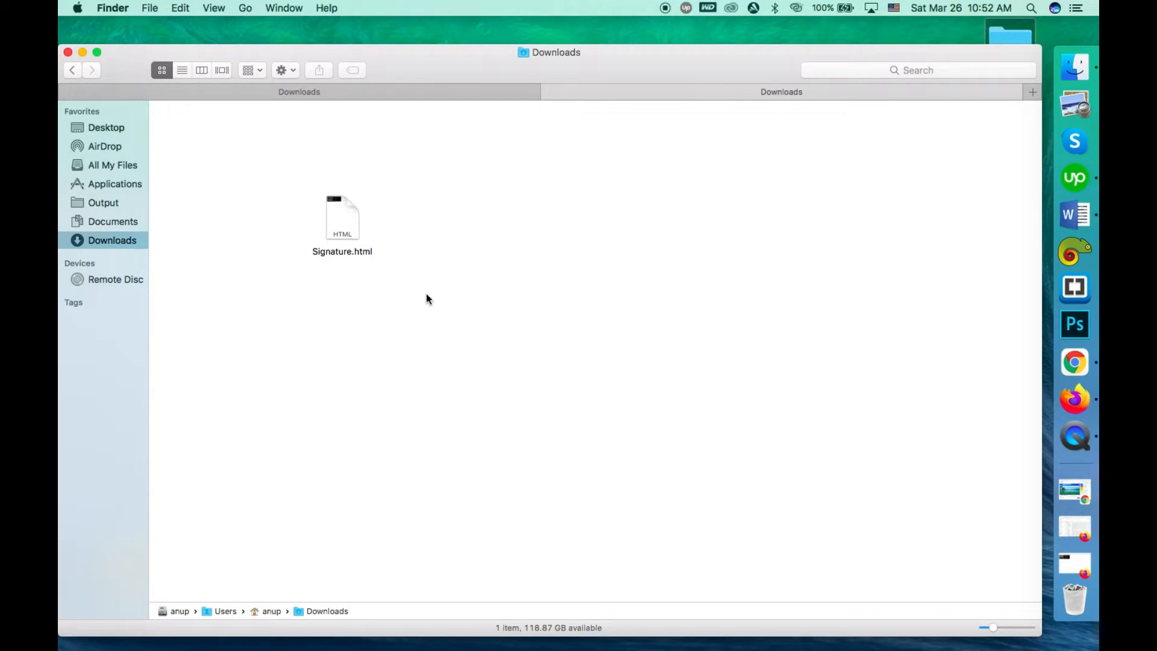
pyautogui.moveTo(365, 246)
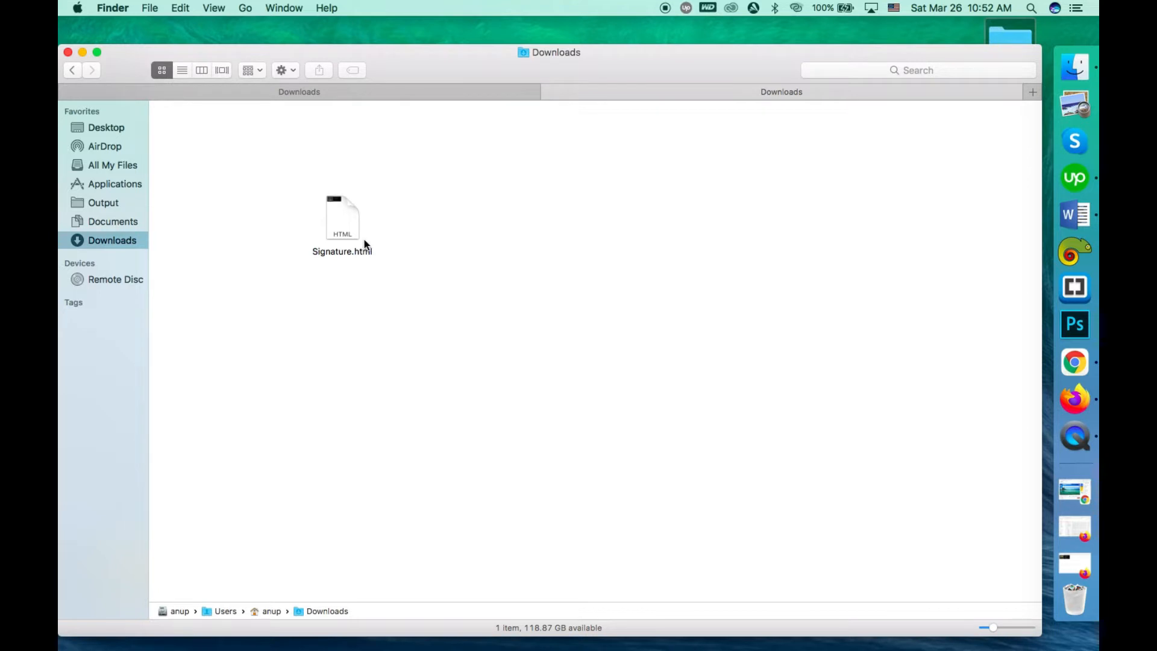
pyautogui.moveTo(309, 177)
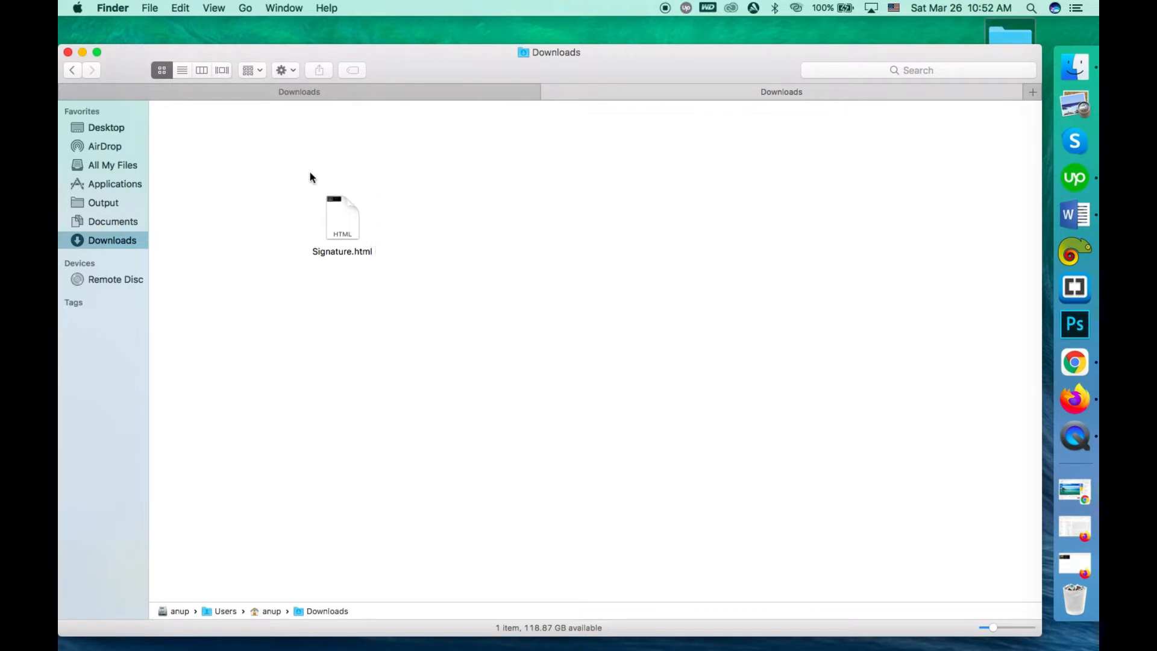
pyautogui.click(341, 222)
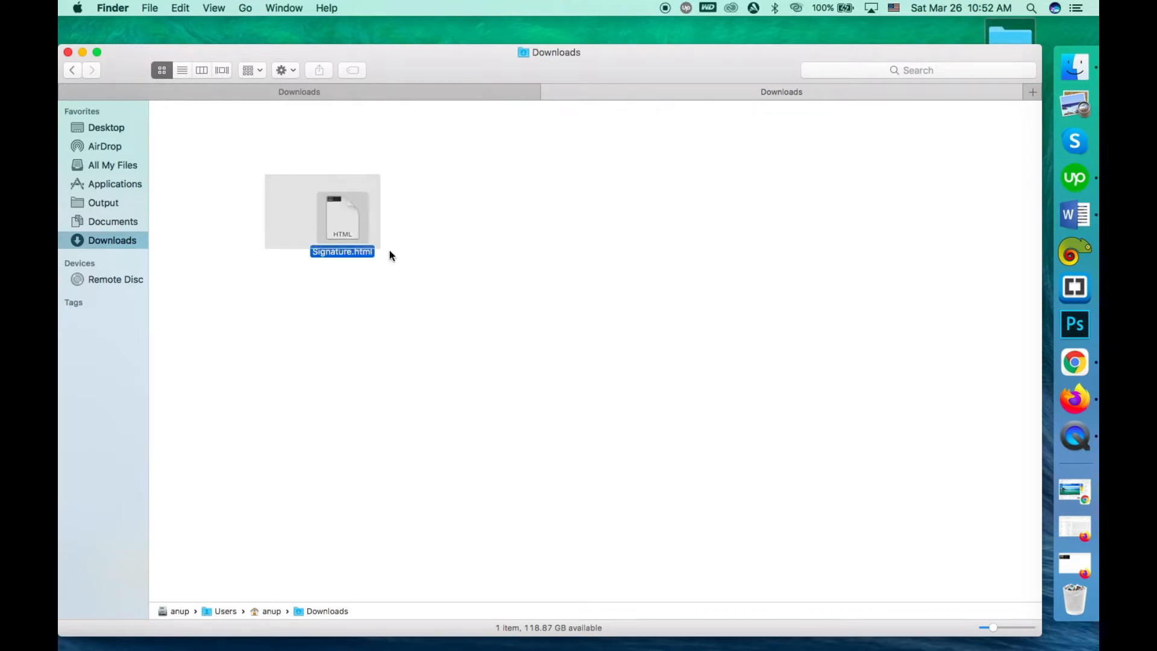
pyautogui.click(602, 282)
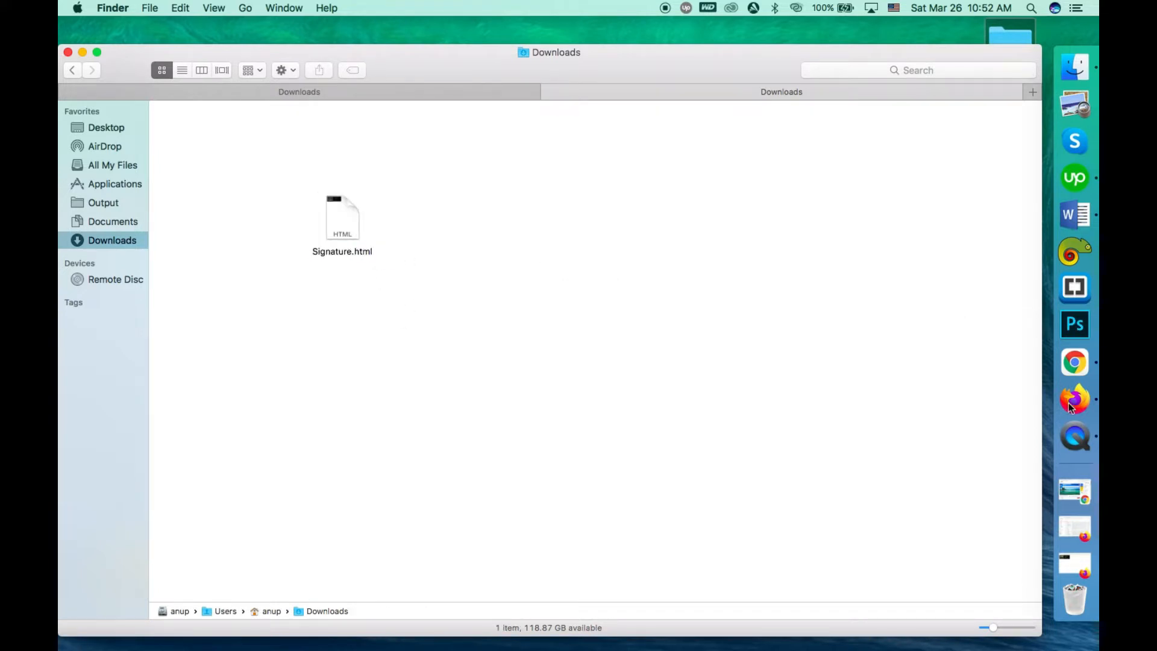
pyautogui.doubleClick(341, 221)
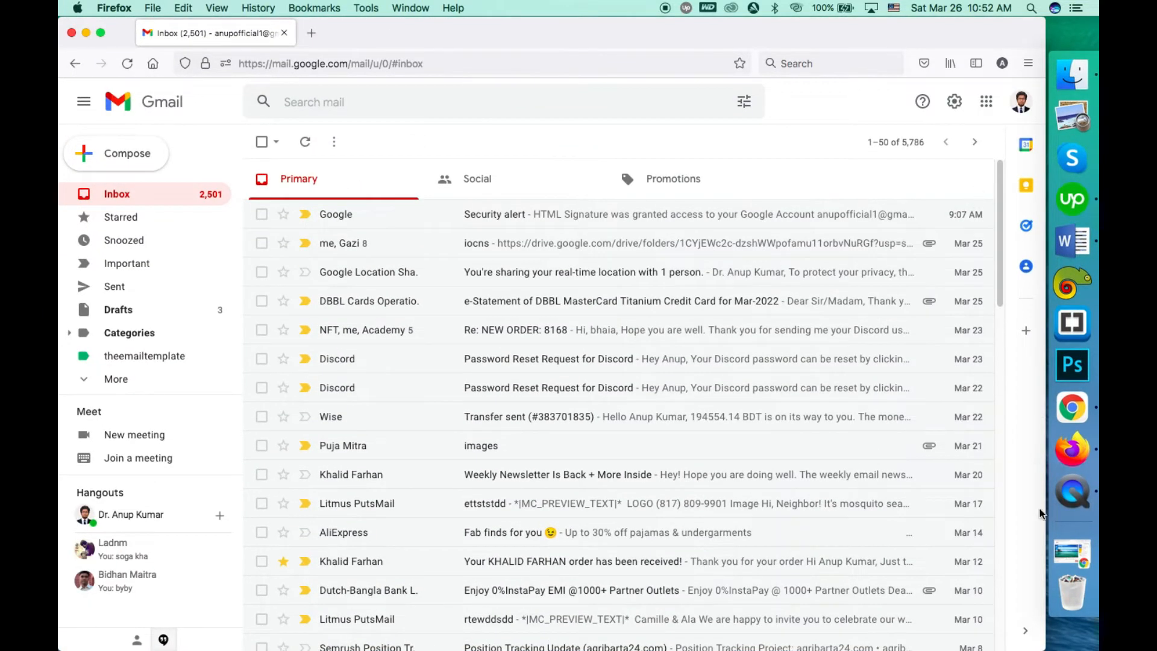
pyautogui.moveTo(1025, 630)
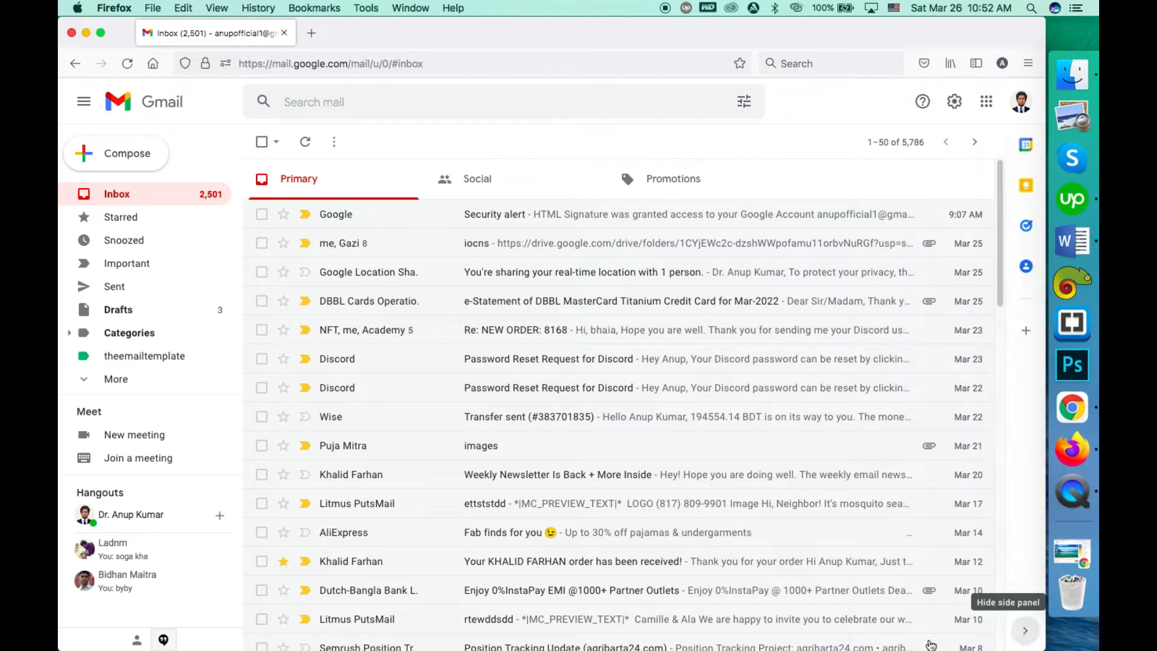
pyautogui.moveTo(1007, 313)
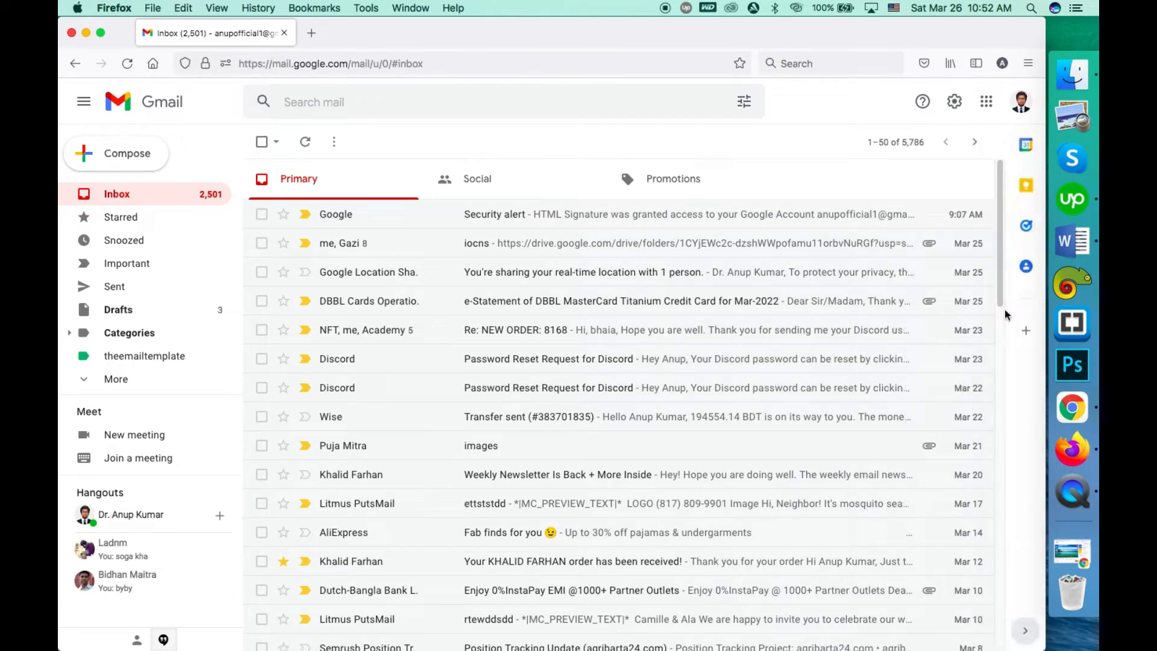
pyautogui.moveTo(1026, 330)
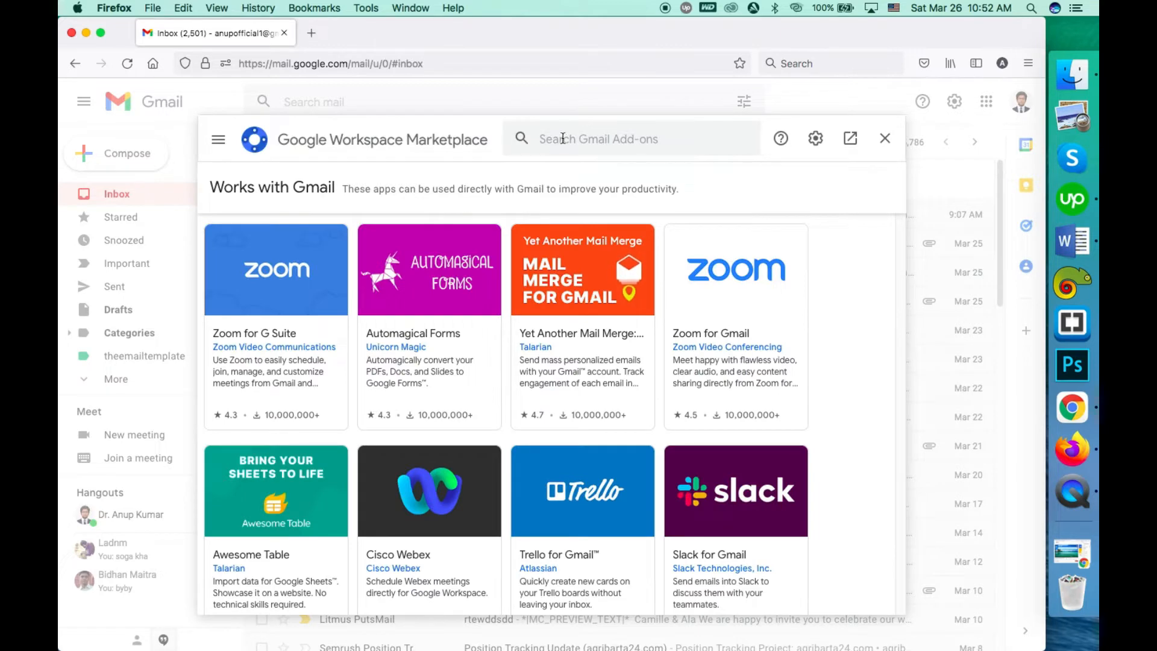
# Step: Search the marketplace for 'html signature' and open the HTML Signature add-on listing
pyautogui.write('html si')
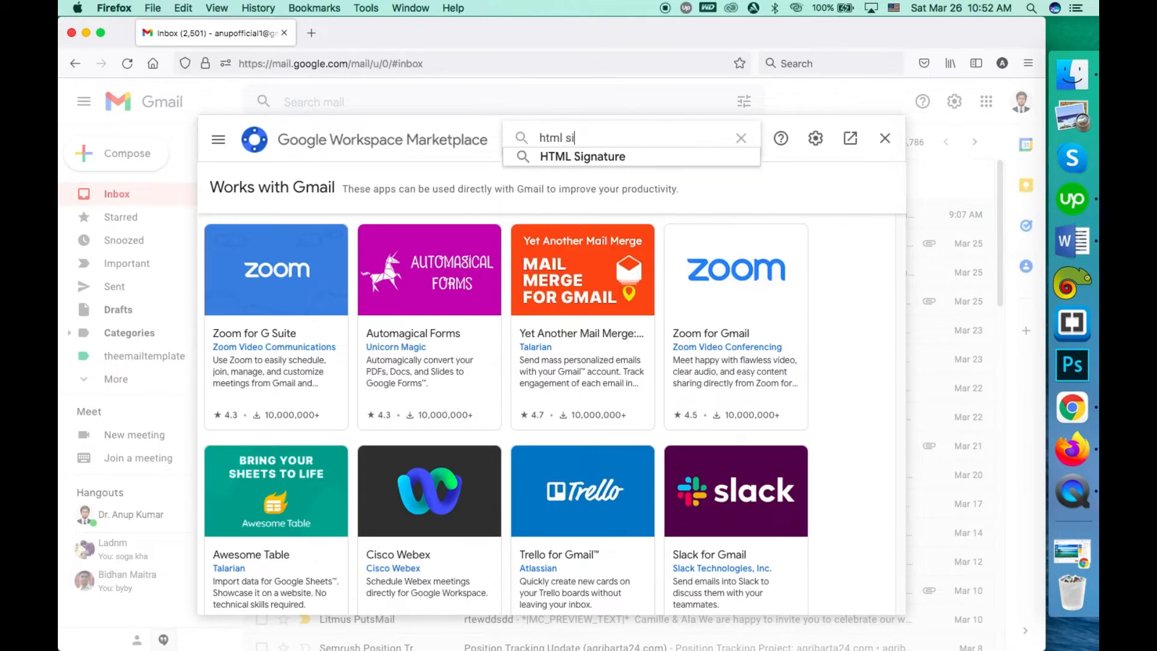
pyautogui.write('gnature')
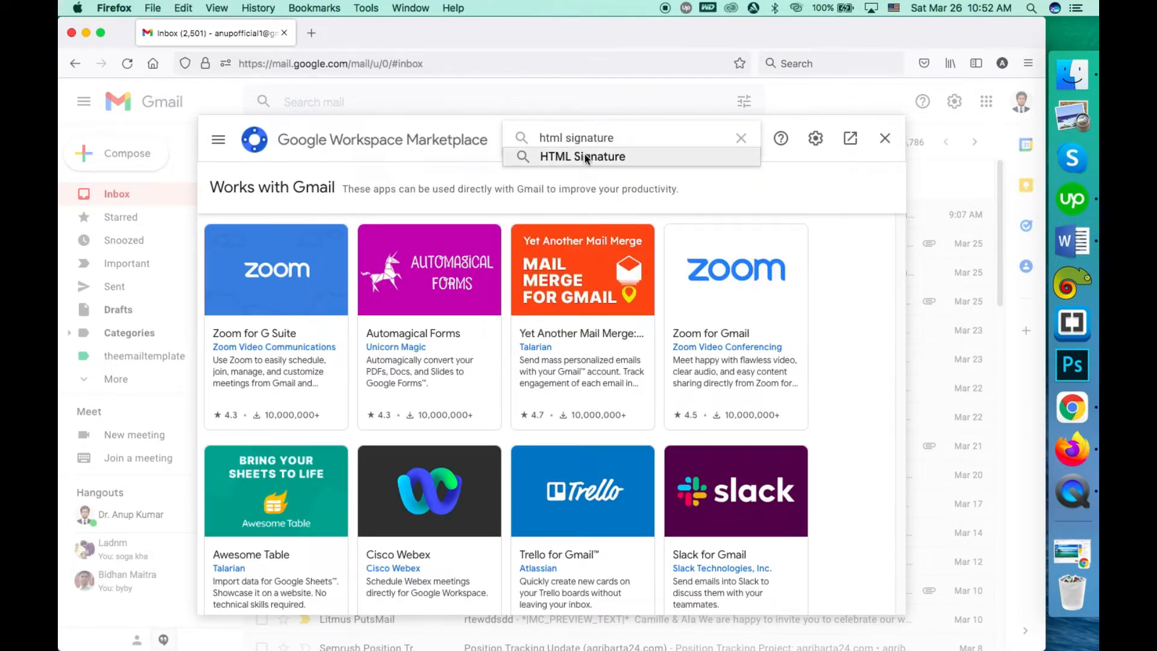
pyautogui.click(582, 156)
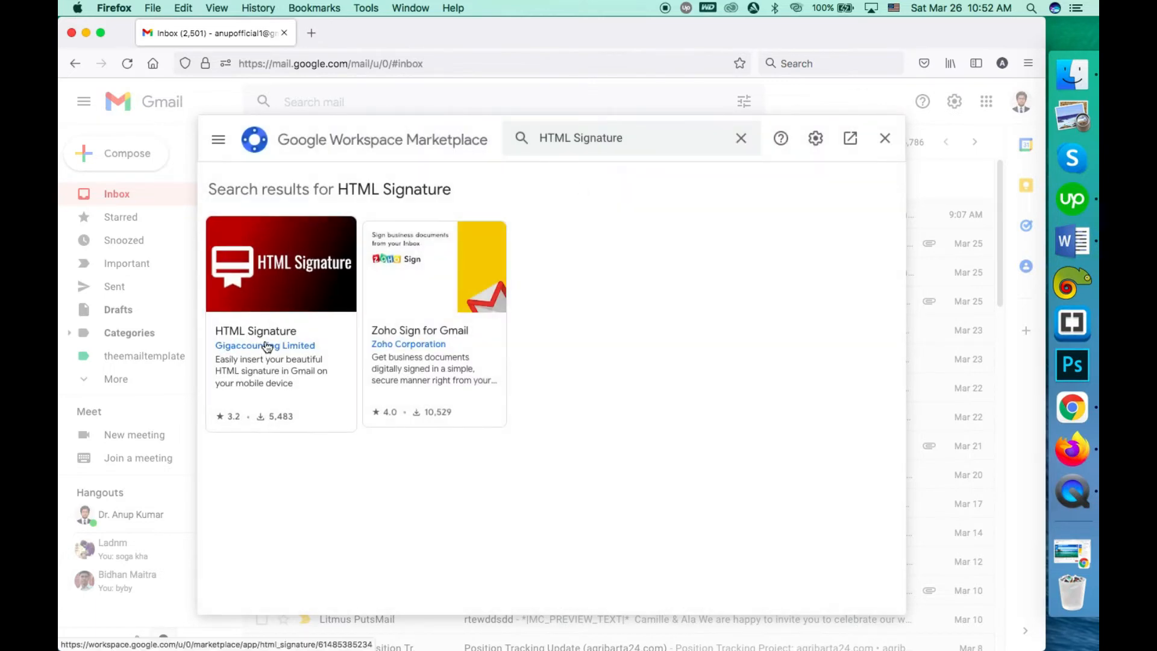
pyautogui.click(281, 264)
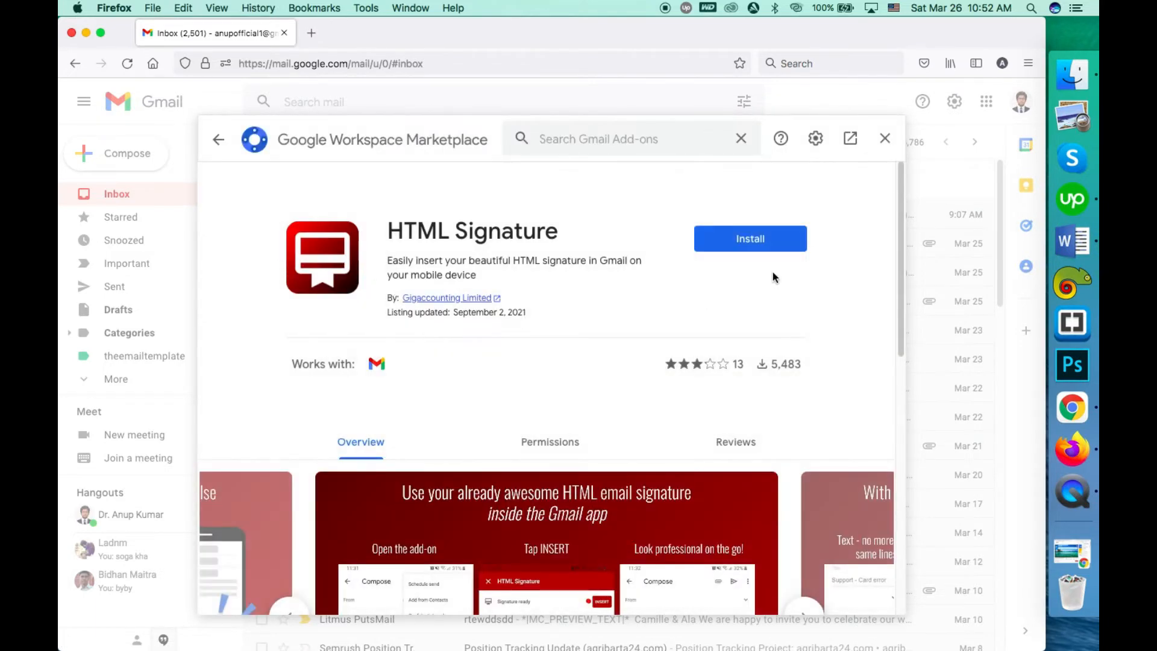
# Step: Install the HTML Signature add-on, choosing the Google account and allowing its access
pyautogui.click(750, 239)
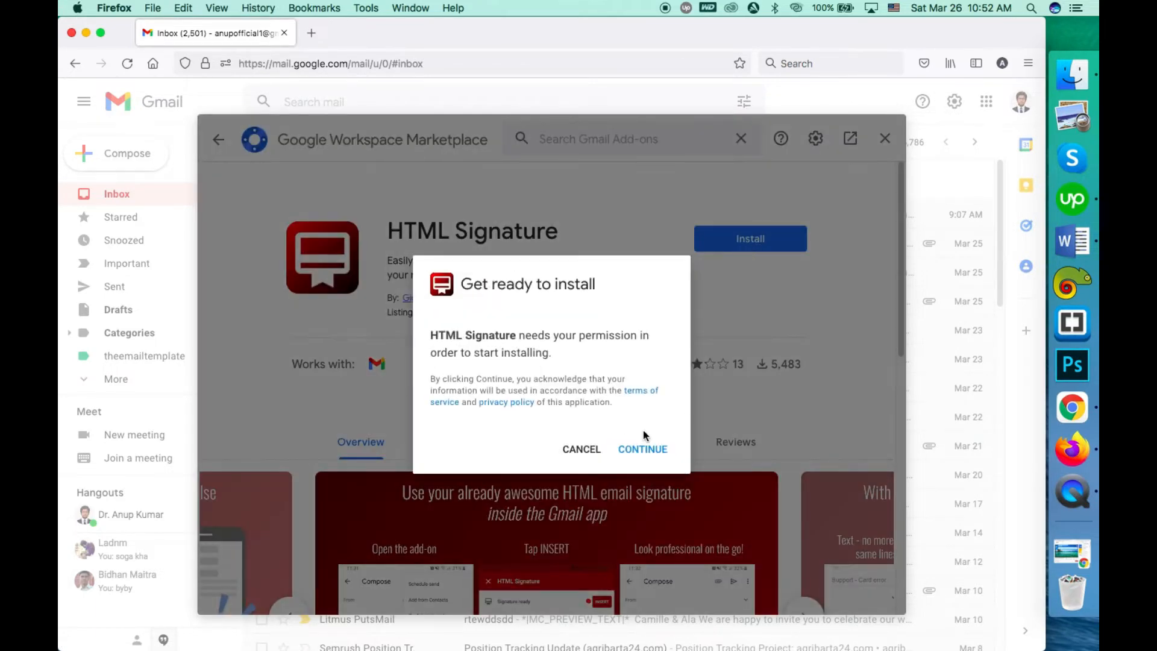
pyautogui.click(642, 448)
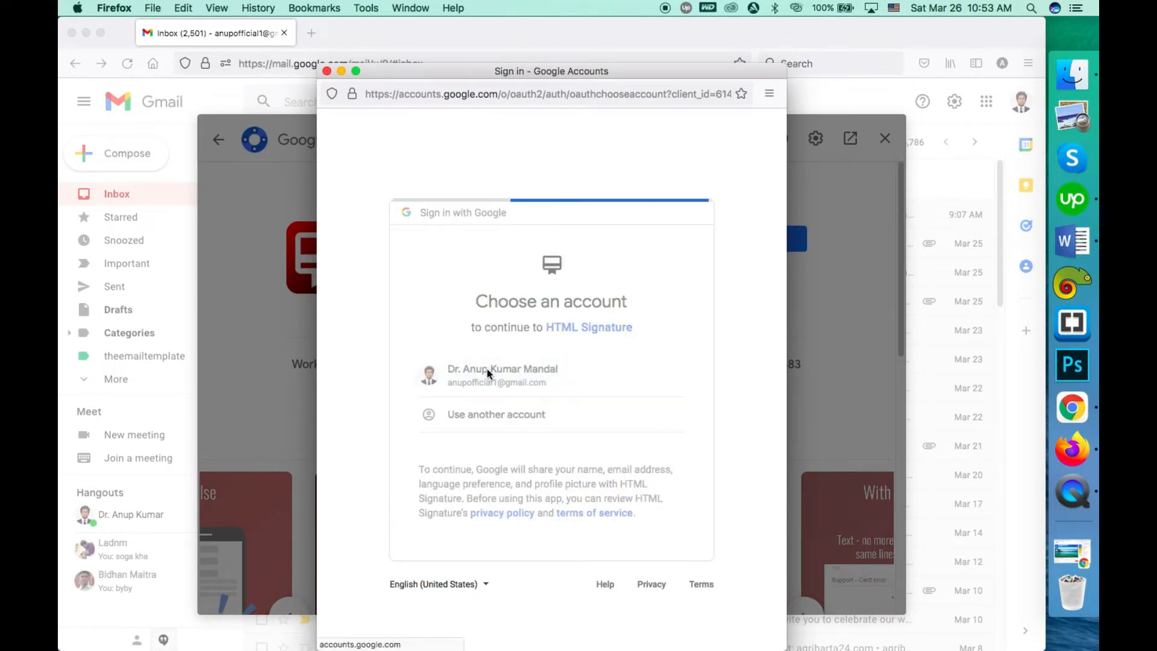
pyautogui.click(501, 375)
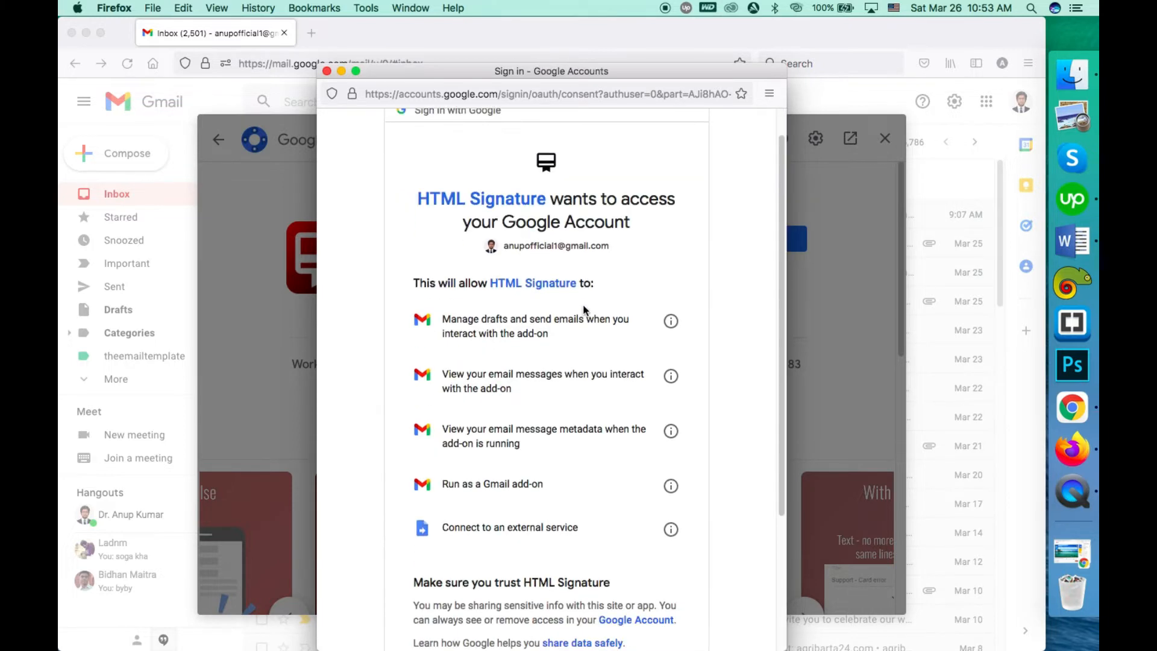
pyautogui.scroll(-3)
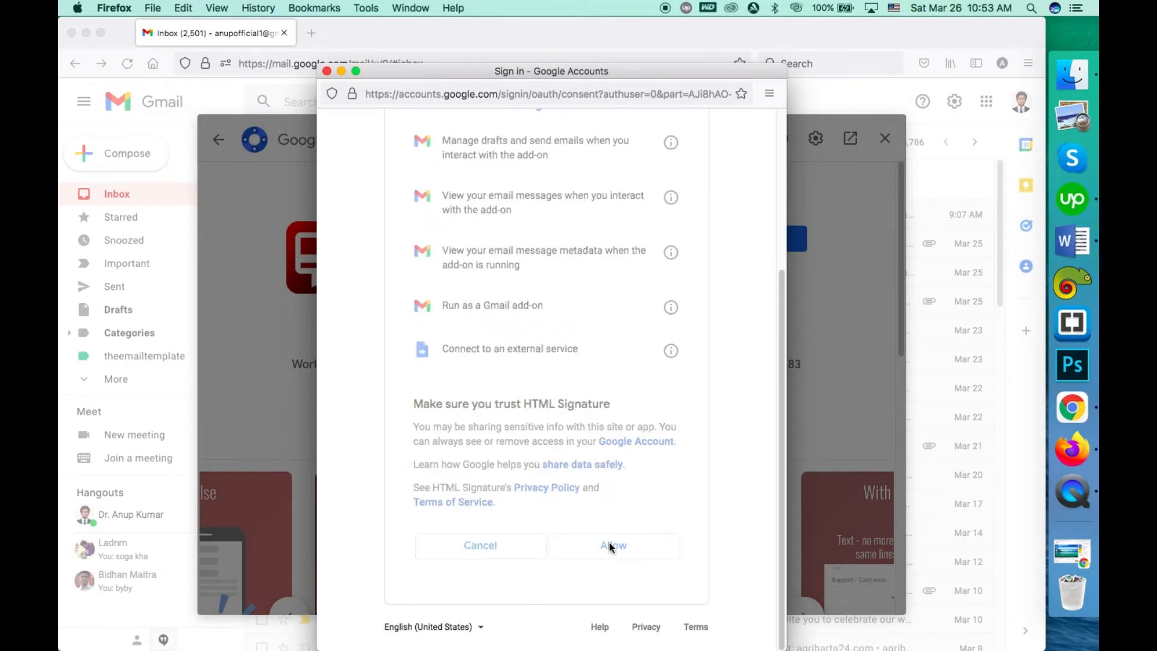
pyautogui.click(613, 545)
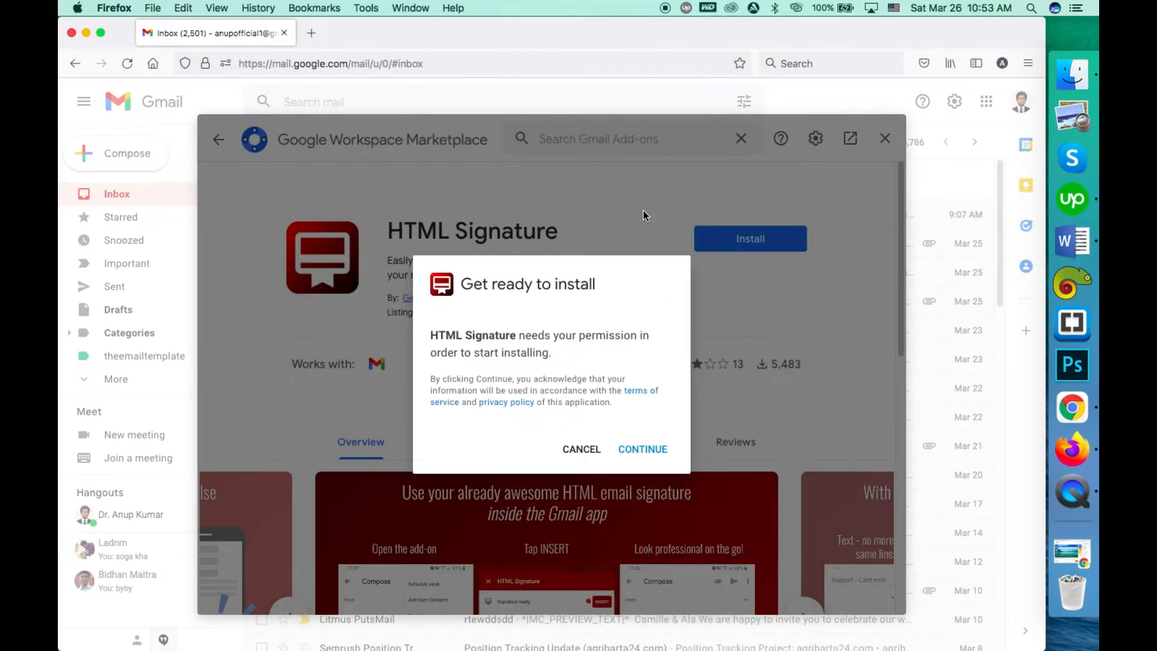
# Step: Complete the installation and close the marketplace to return to the inbox
pyautogui.click(640, 448)
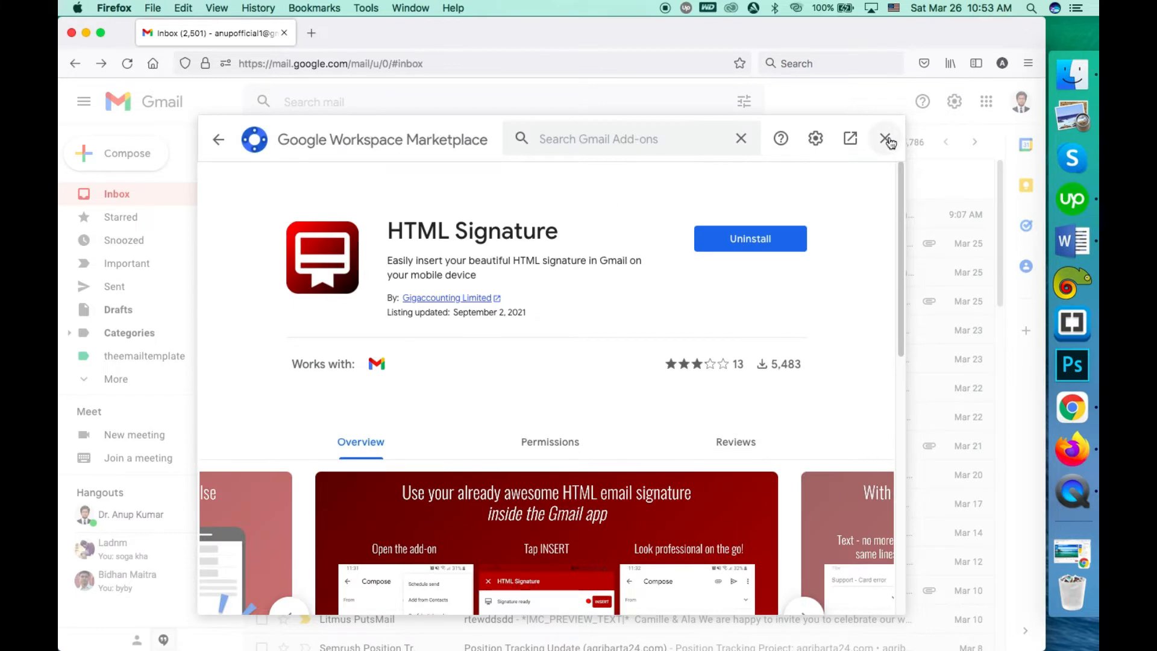
pyautogui.click(888, 138)
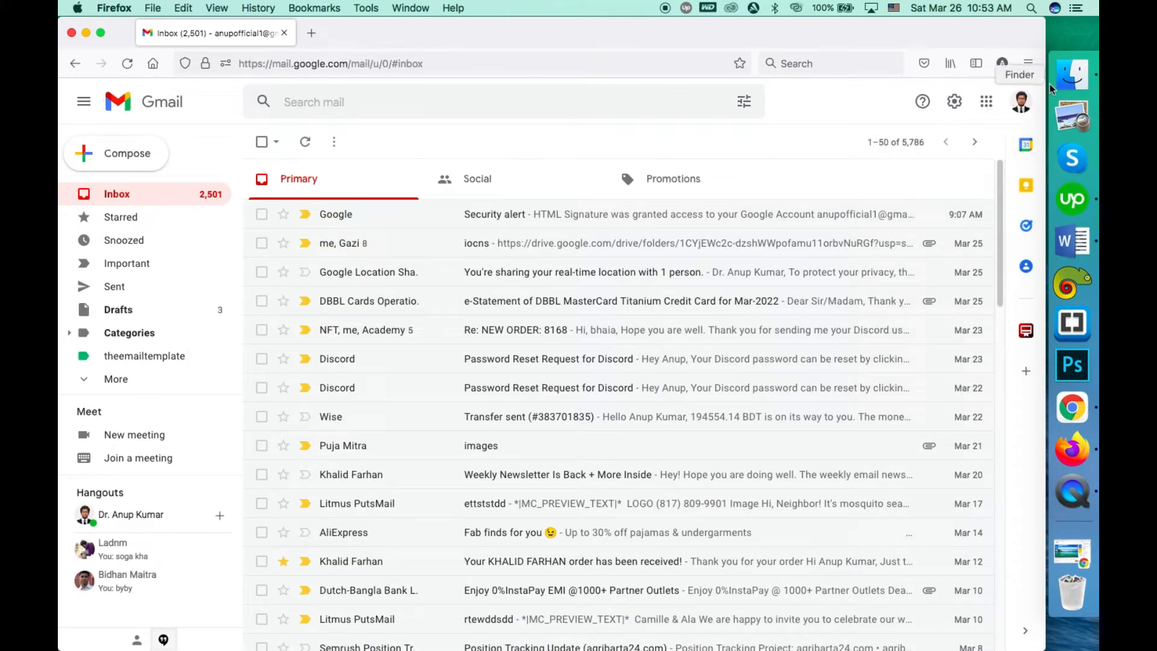
# Step: Compose a new message and bring up the HTML Signature add-on for the draft
pyautogui.click(127, 153)
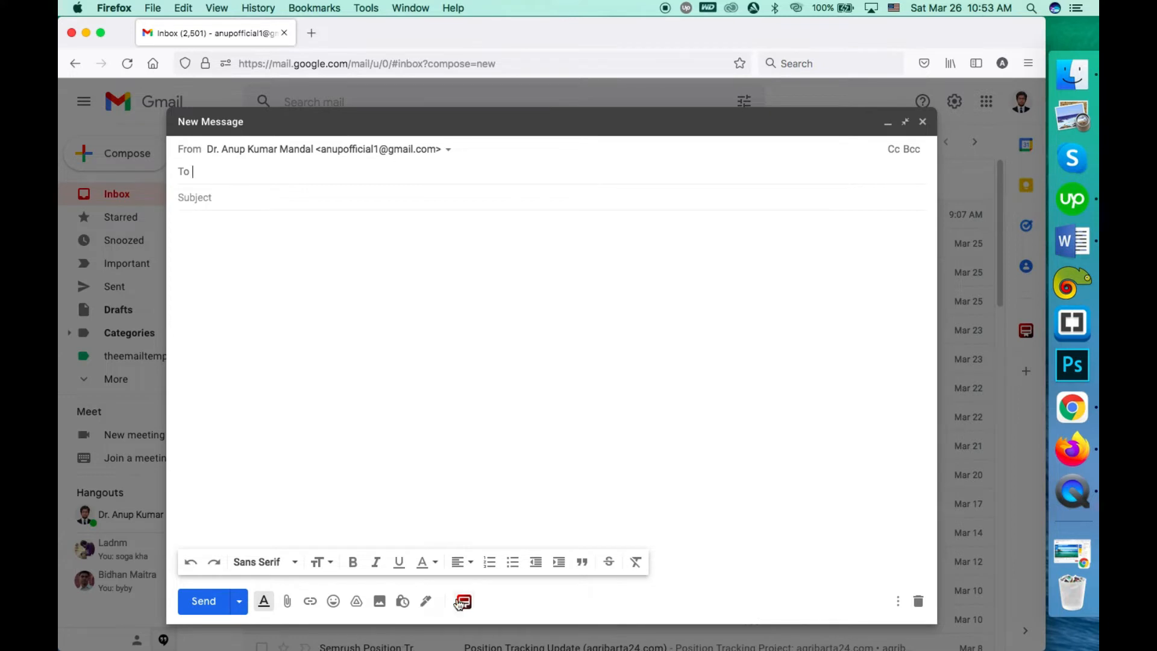
pyautogui.click(463, 600)
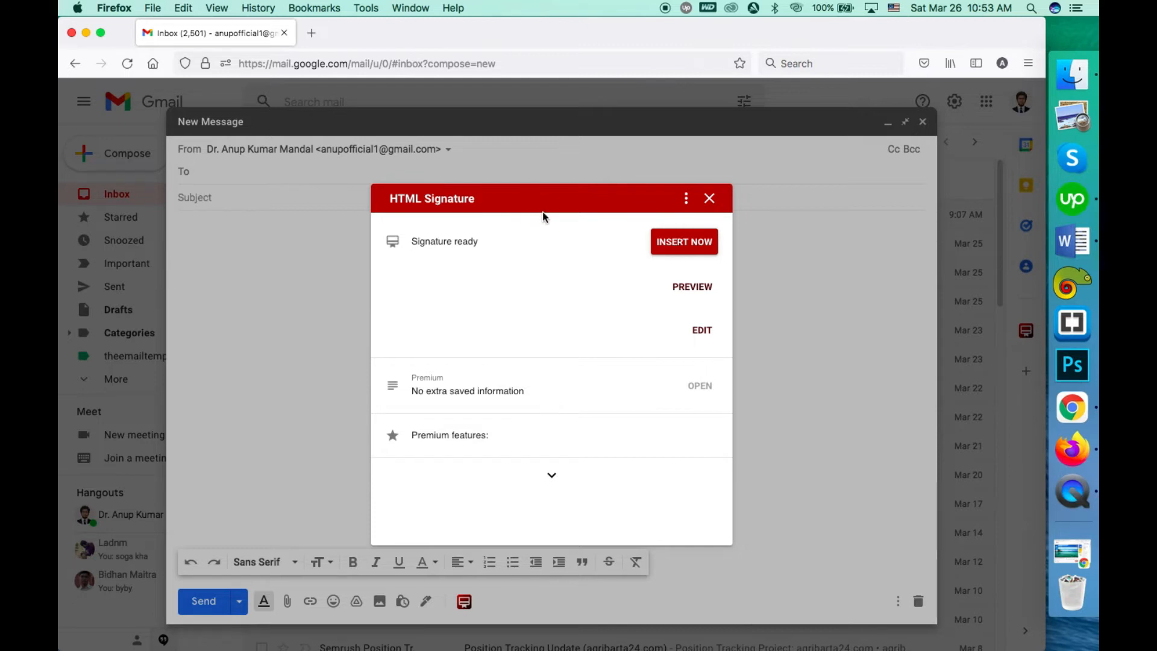
pyautogui.moveTo(370, 173)
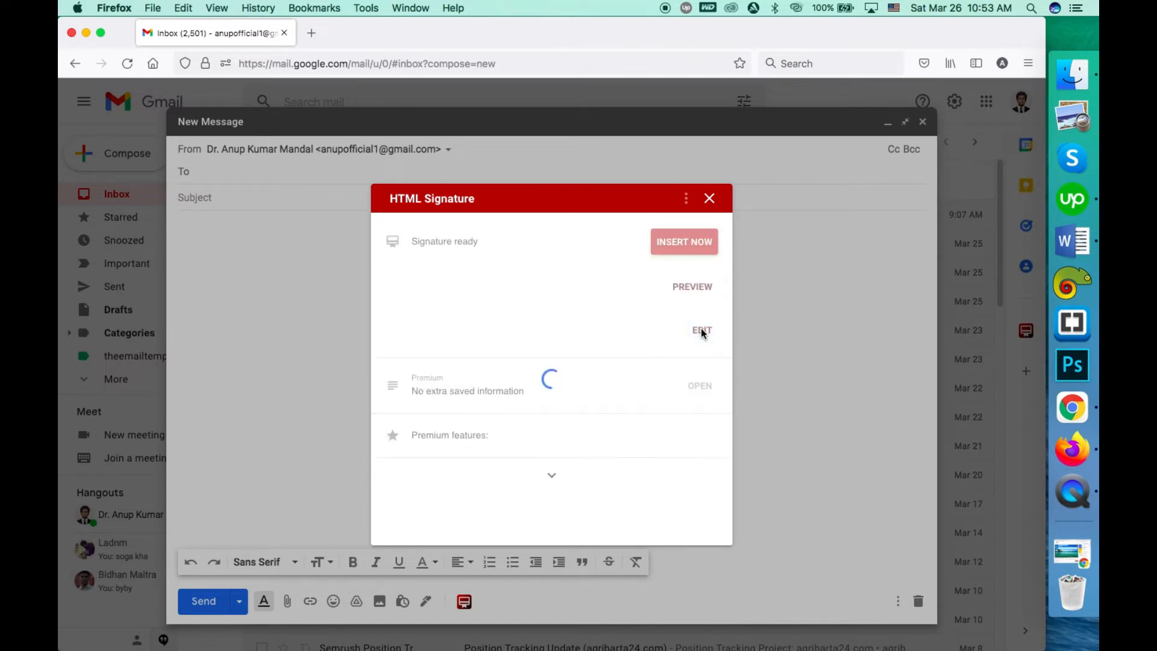
# Step: Enter the add-on's EDIT mode to get the empty signature Input editor
pyautogui.click(700, 330)
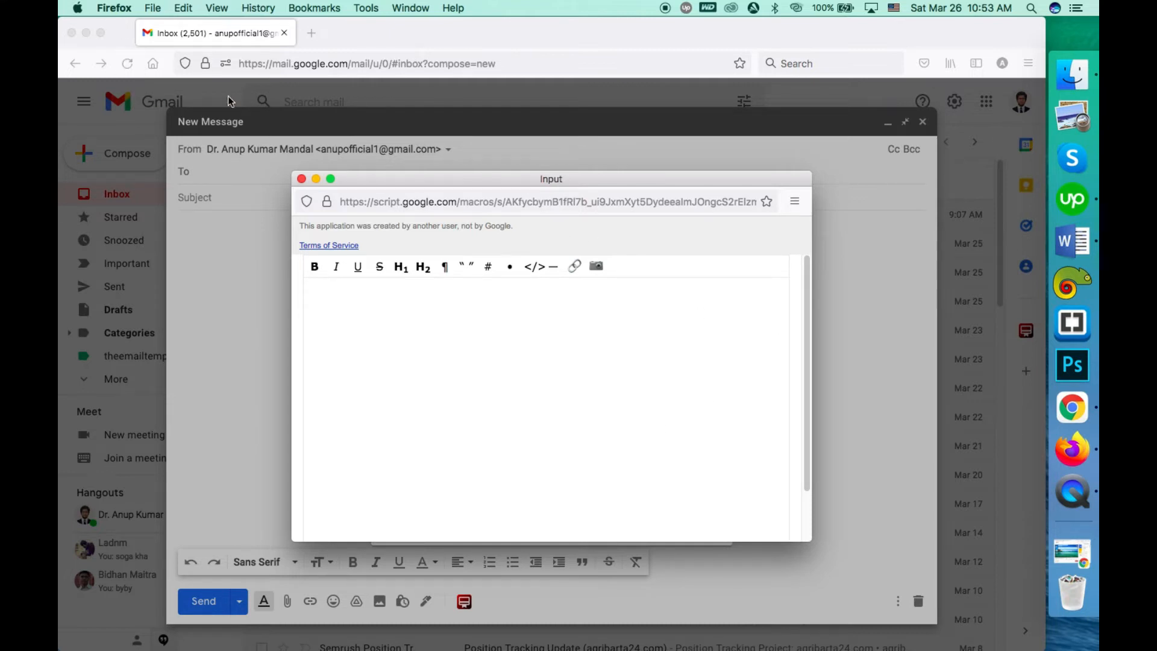
pyautogui.moveTo(866, 107)
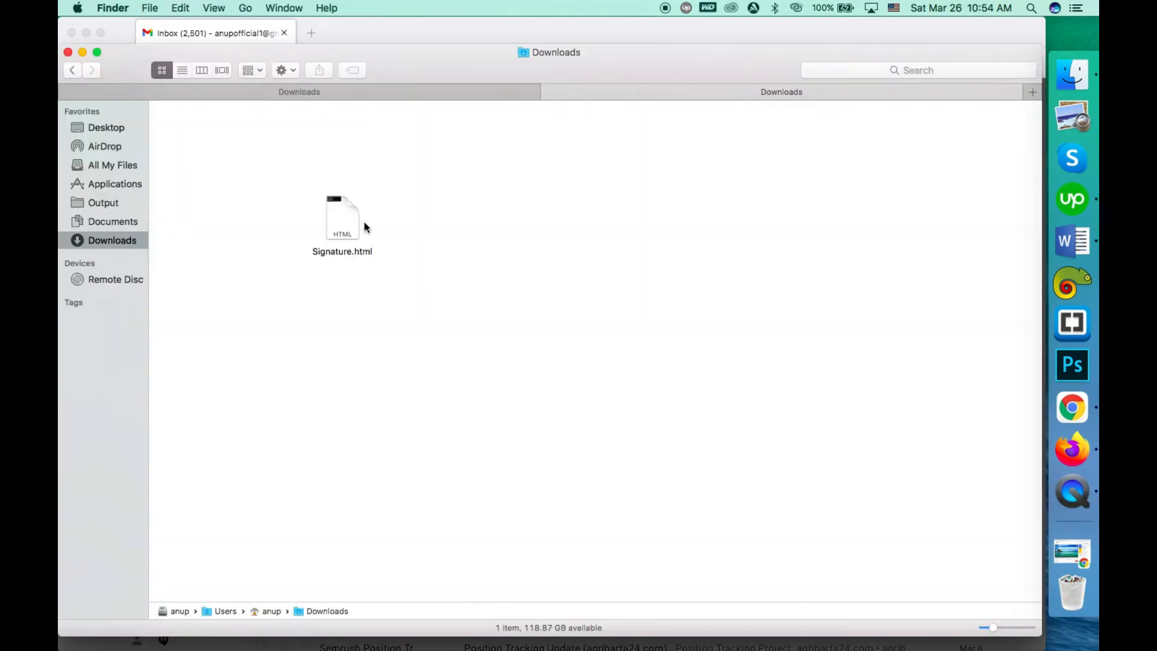
# Step: Open Signature.html from Downloads so the LPM Finance signature renders in Firefox
pyautogui.doubleClick(343, 218)
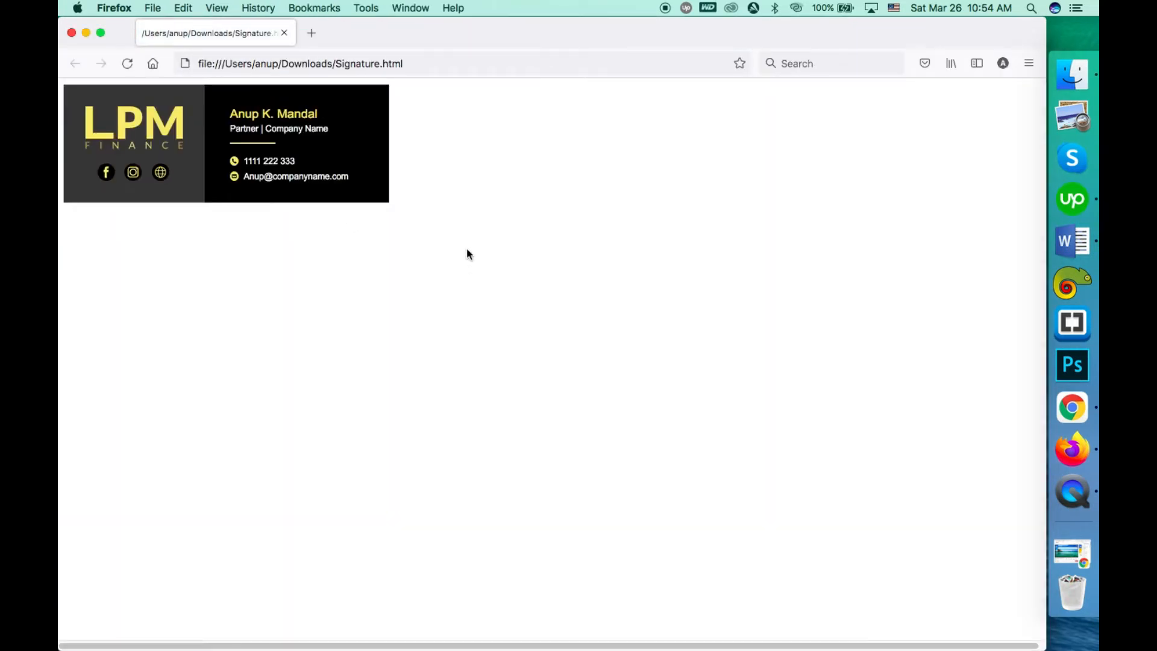
pyautogui.moveTo(295, 176)
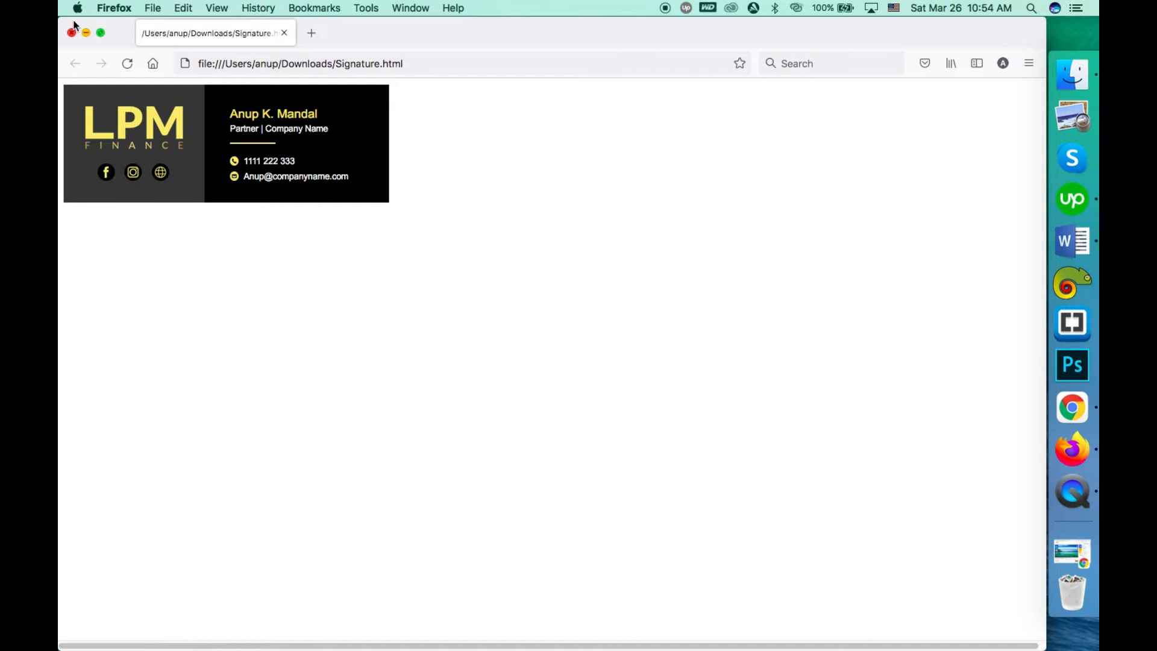
pyautogui.moveTo(295, 181)
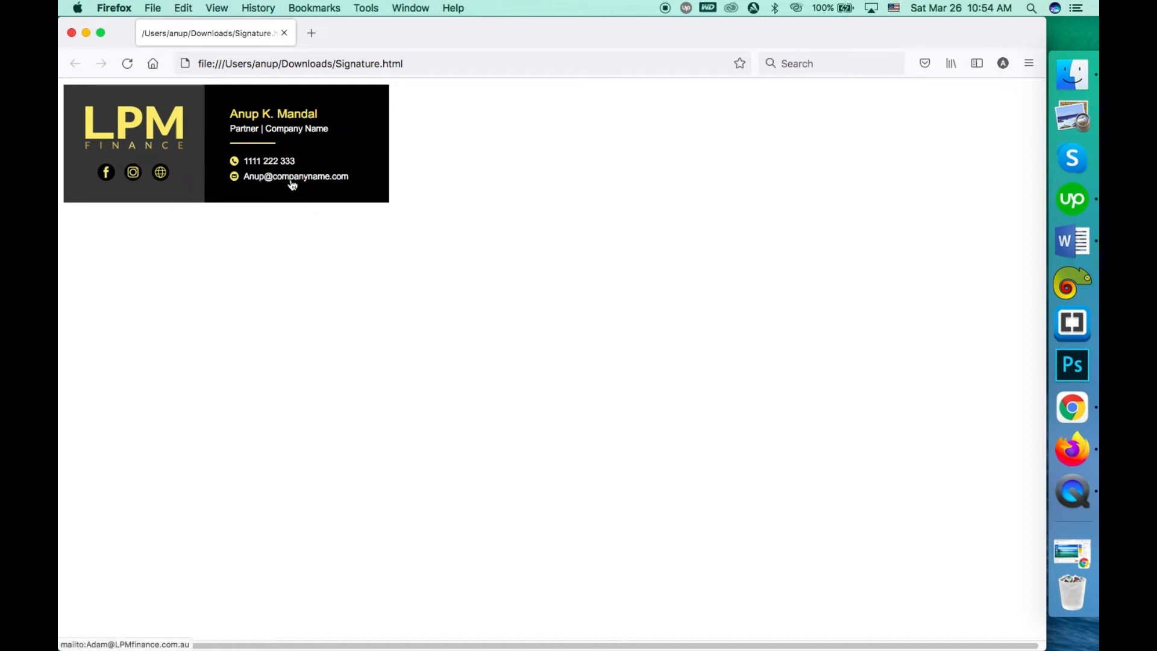
pyautogui.moveTo(410, 304)
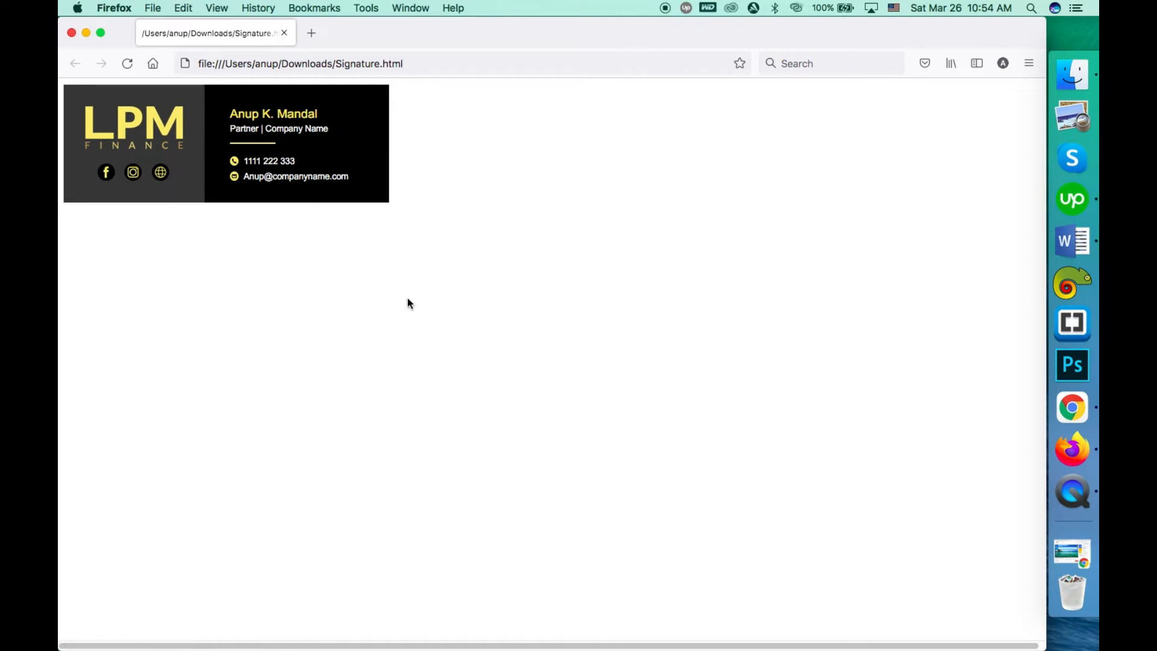
# Step: Select and copy the whole rendered LPM Finance signature page, returning to the Gmail window
pyautogui.press('cmd+a')
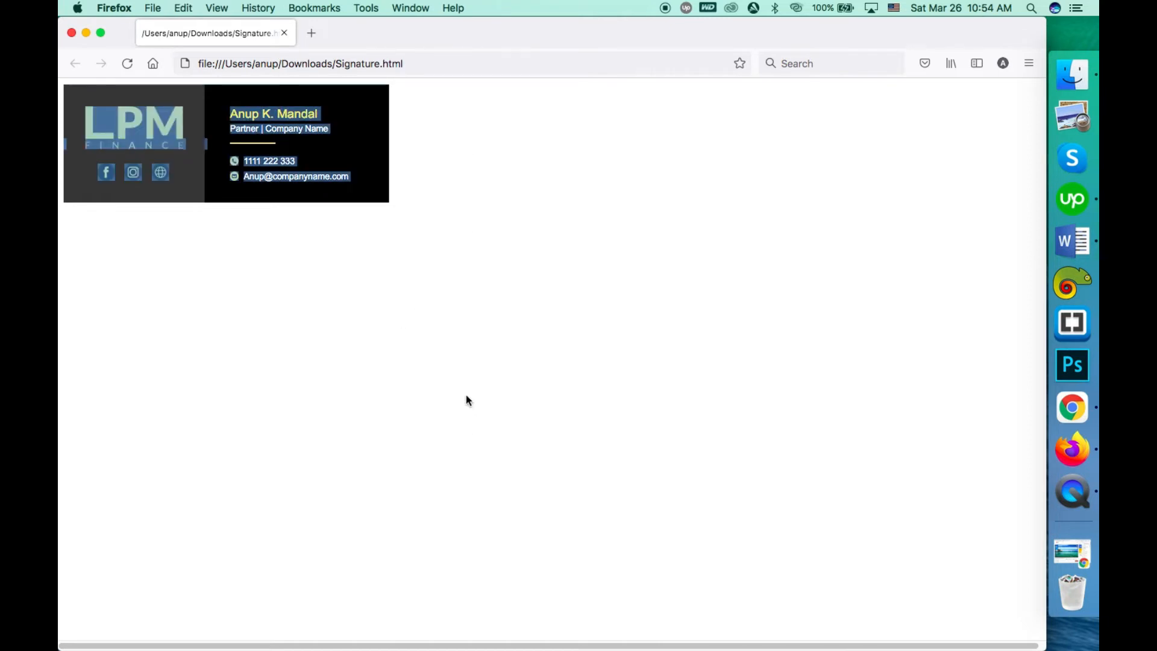
pyautogui.click(830, 63)
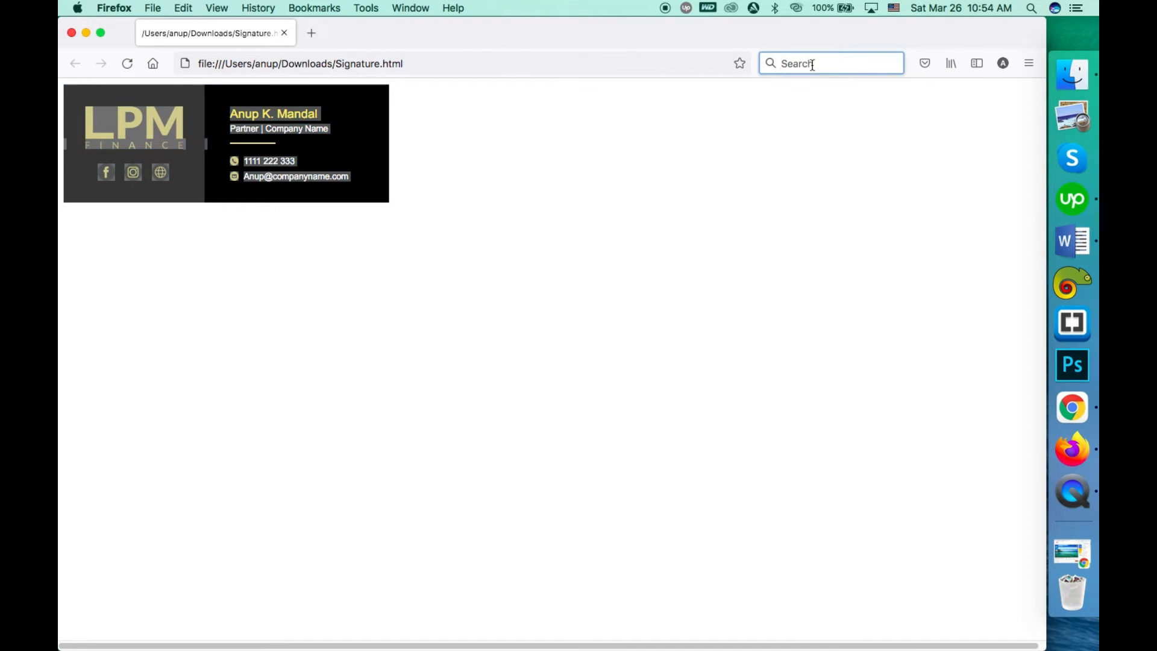
pyautogui.write('cmd+a')
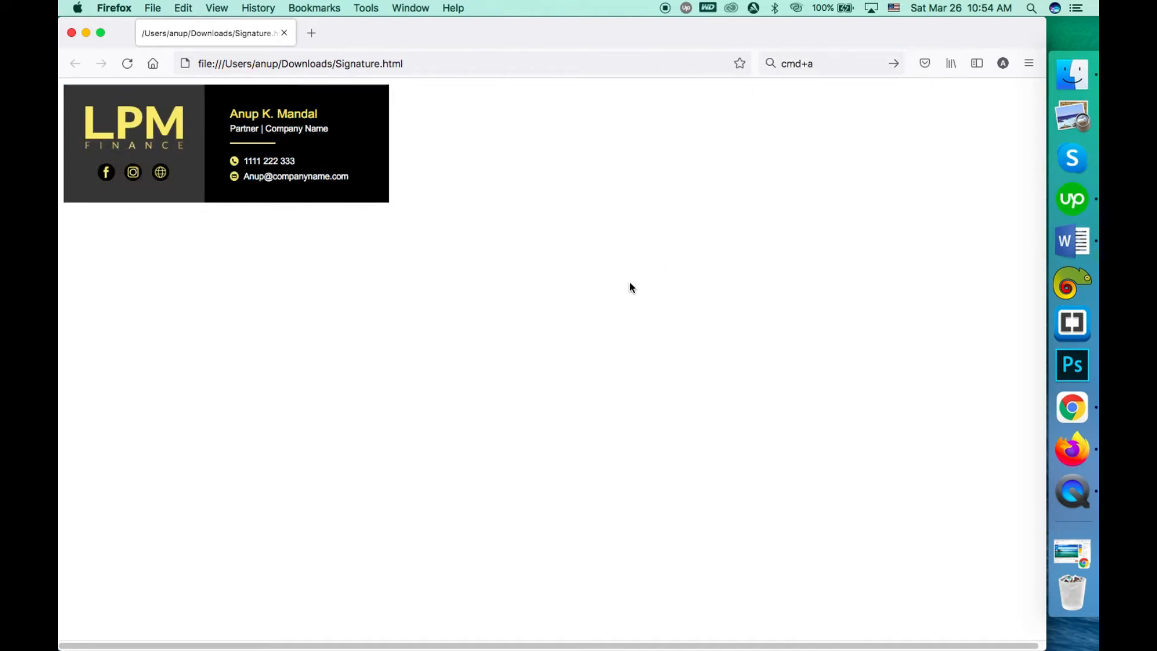
pyautogui.press('cmd+a')
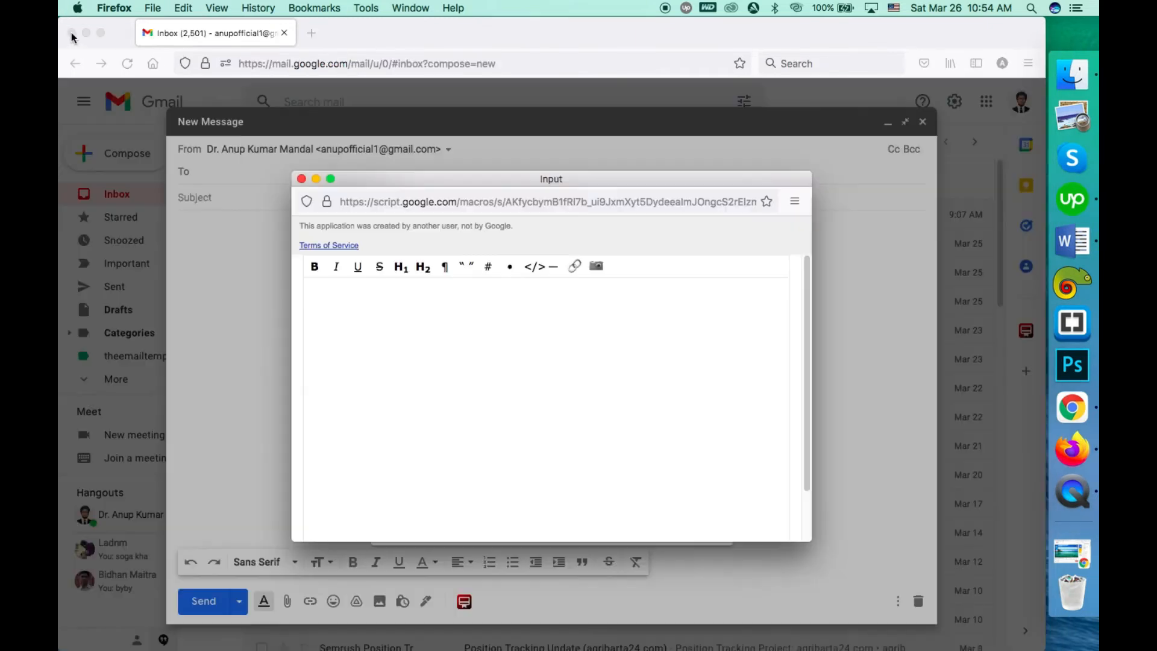
# Step: Paste the copied LPM Finance signature into the Input editor and save the changes
pyautogui.click(313, 292)
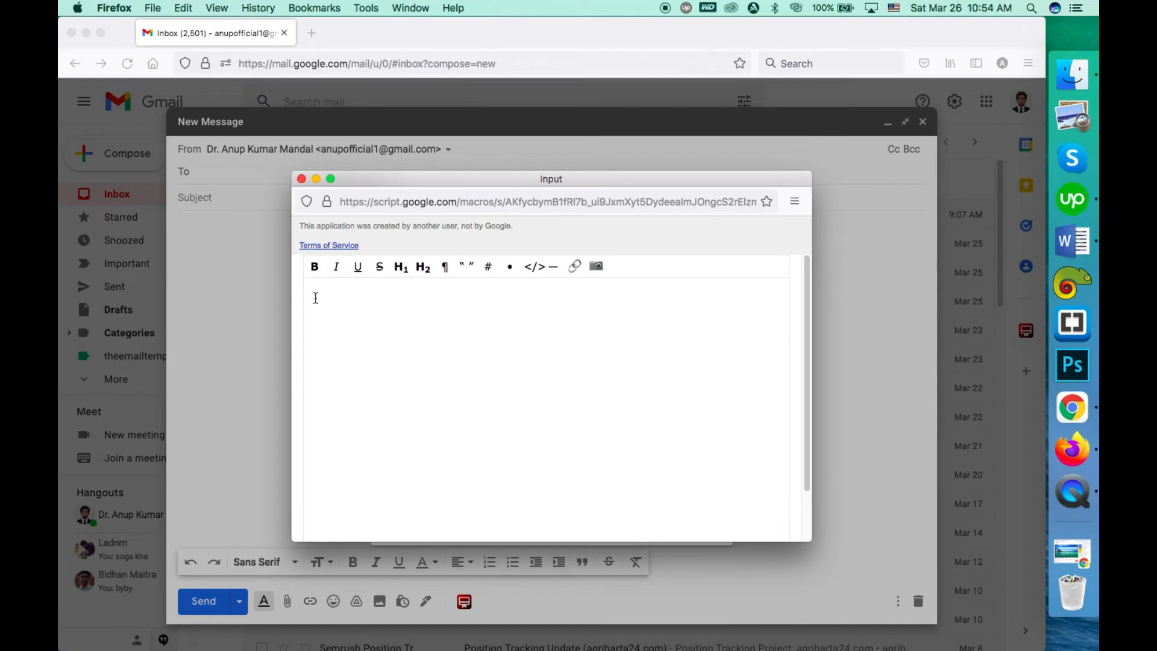
pyautogui.moveTo(329, 305)
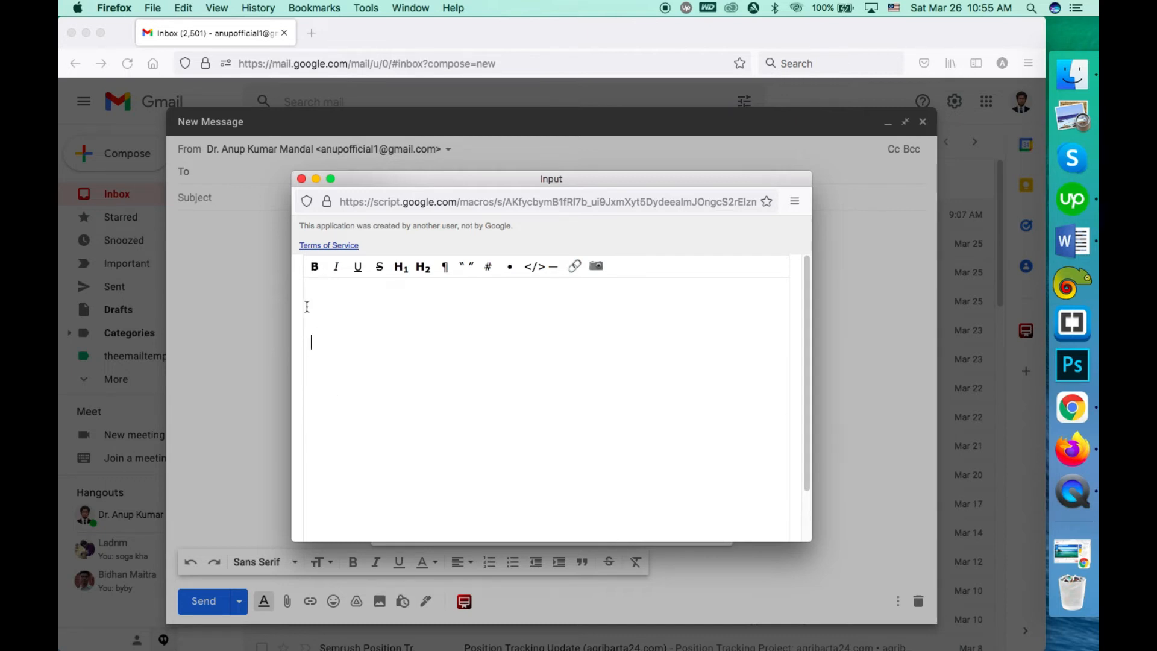
pyautogui.rightClick(333, 341)
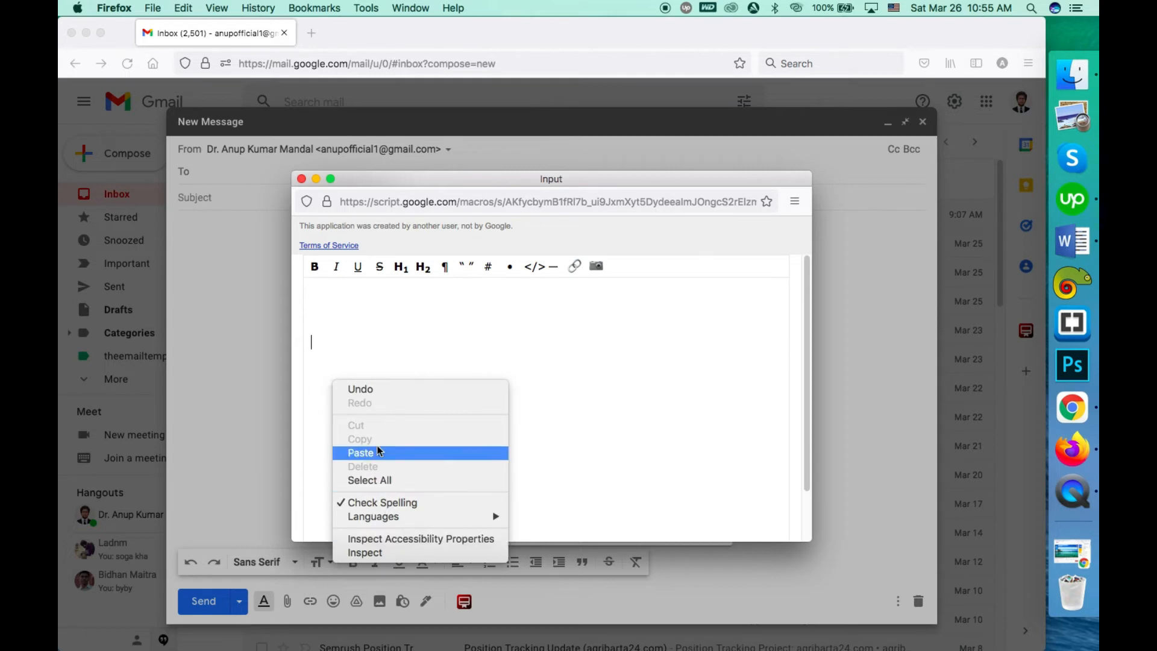
pyautogui.click(362, 452)
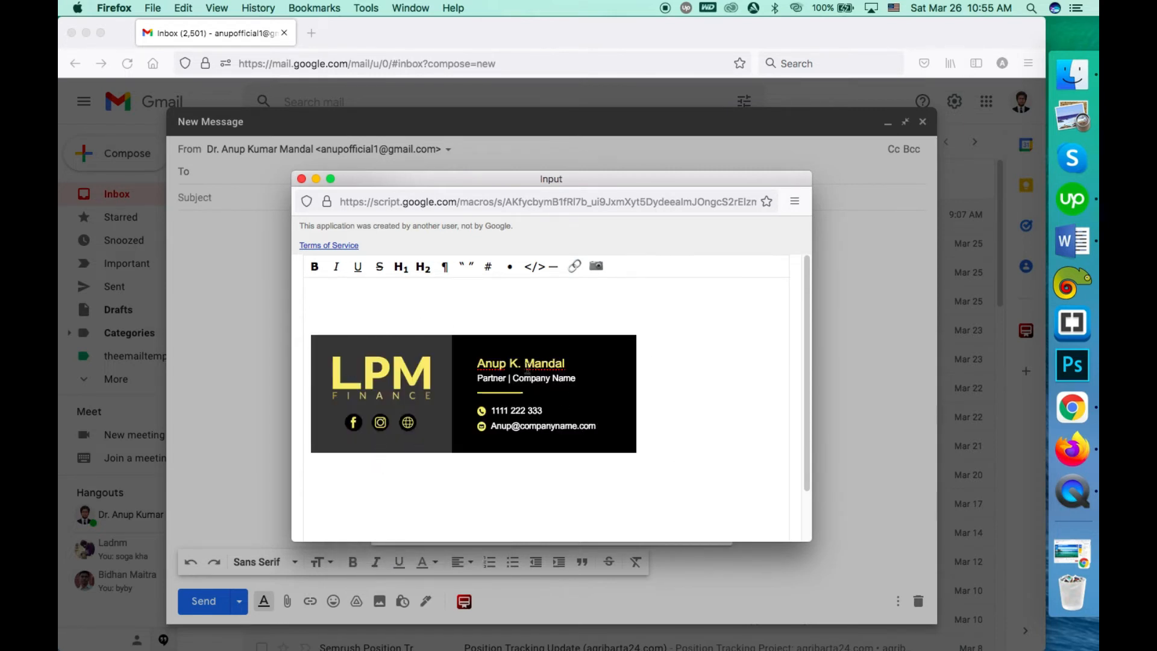
pyautogui.scroll(-3)
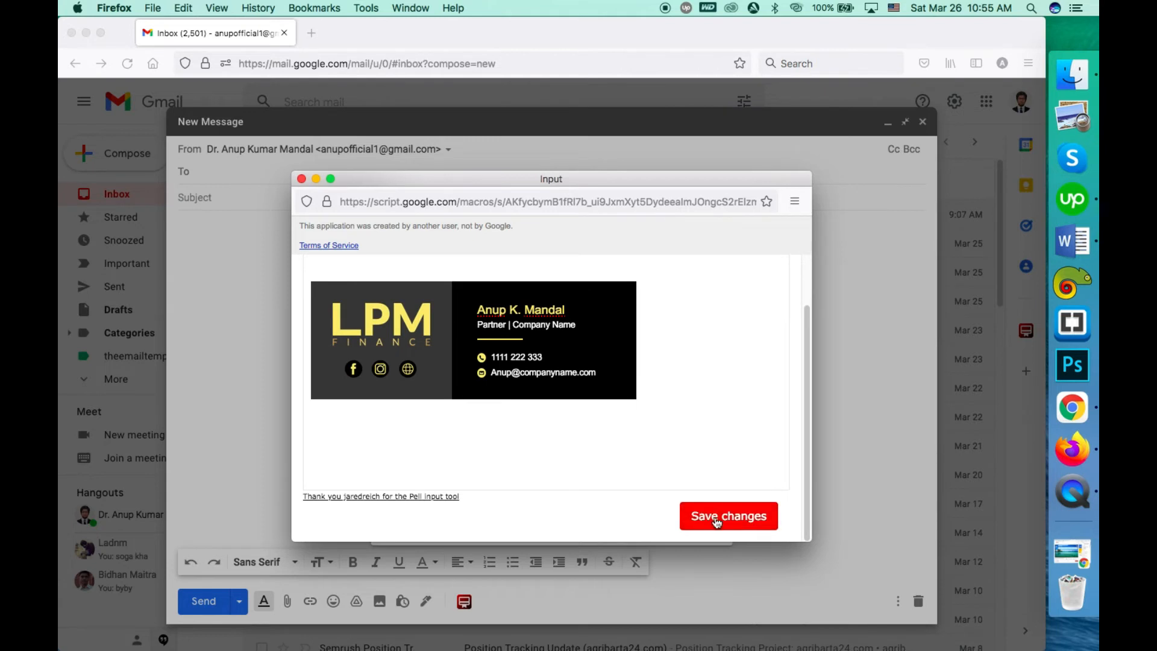
pyautogui.click(727, 514)
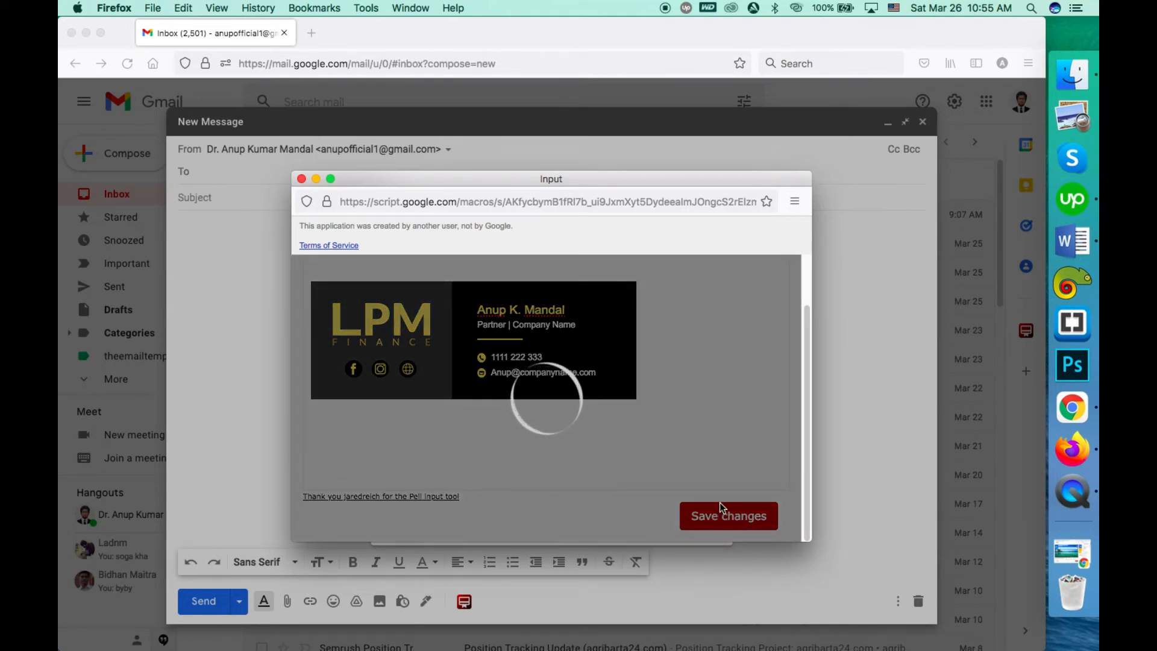
pyautogui.click(728, 515)
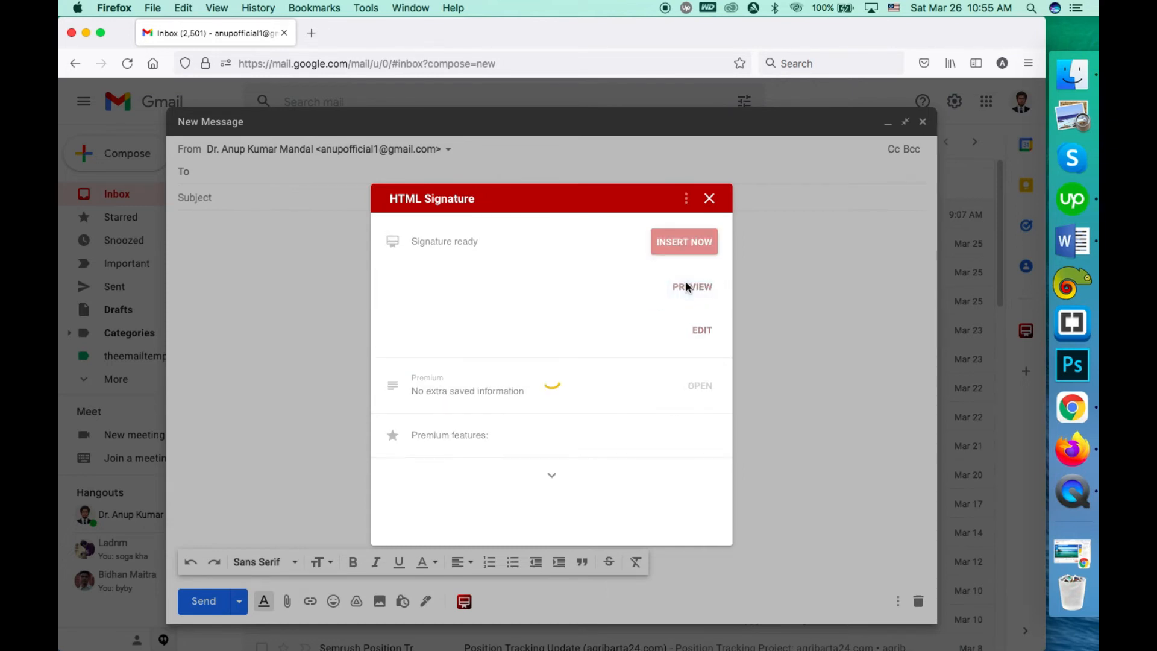
# Step: Preview the saved LPM Finance signature and close the preview window
pyautogui.click(691, 286)
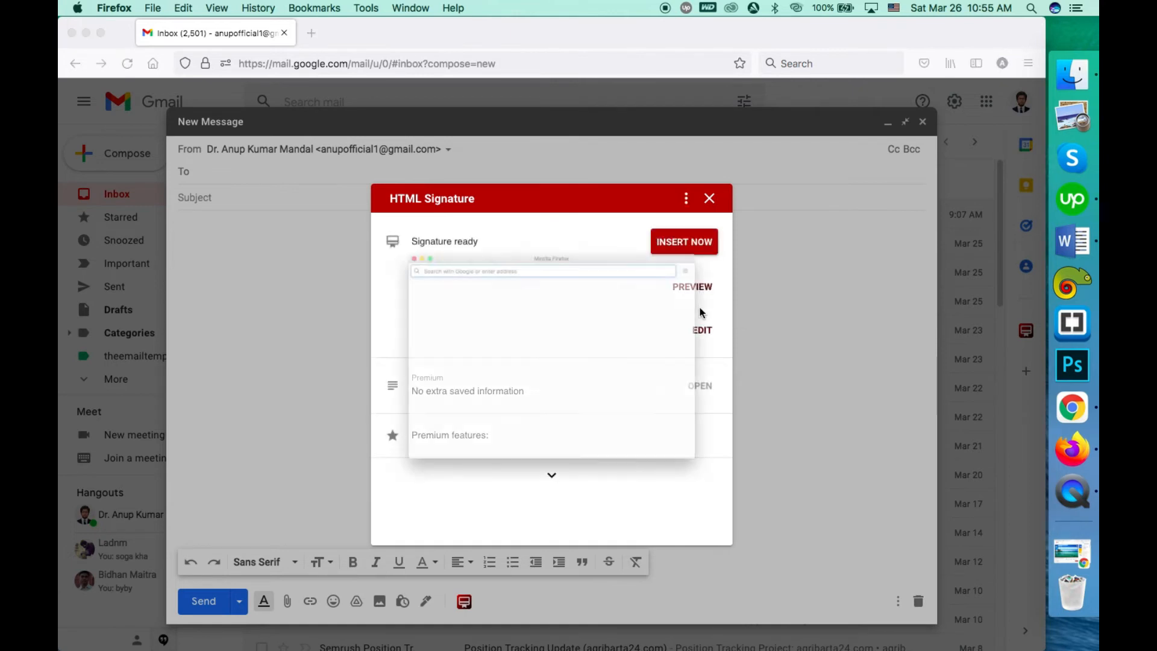
pyautogui.click(692, 287)
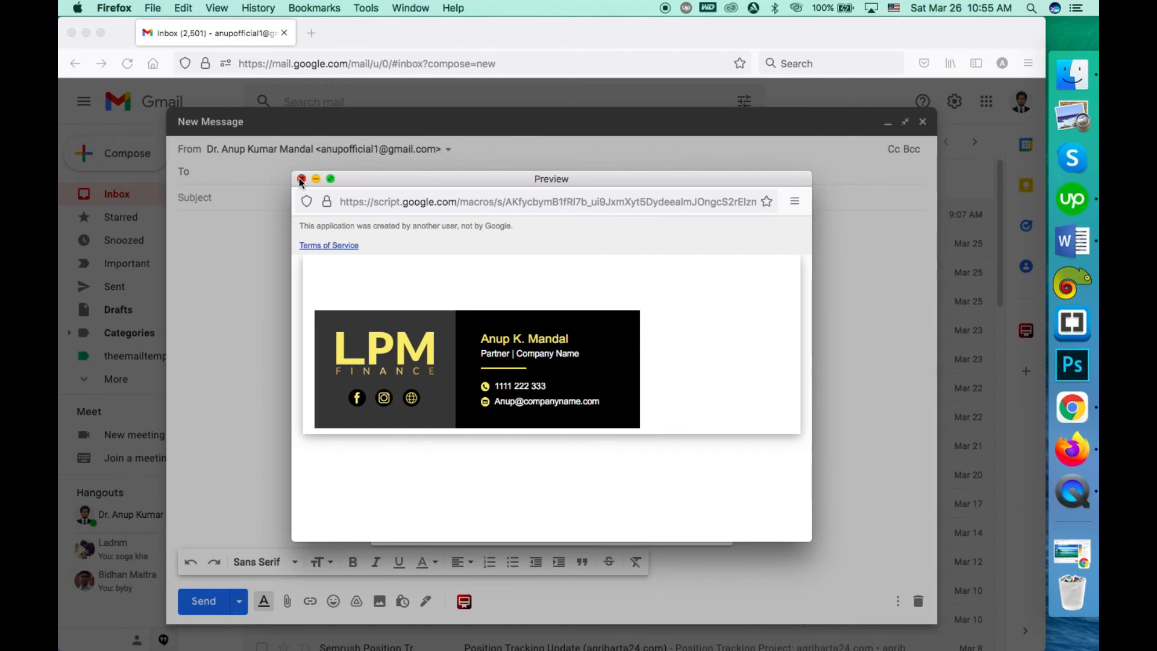
pyautogui.click(300, 179)
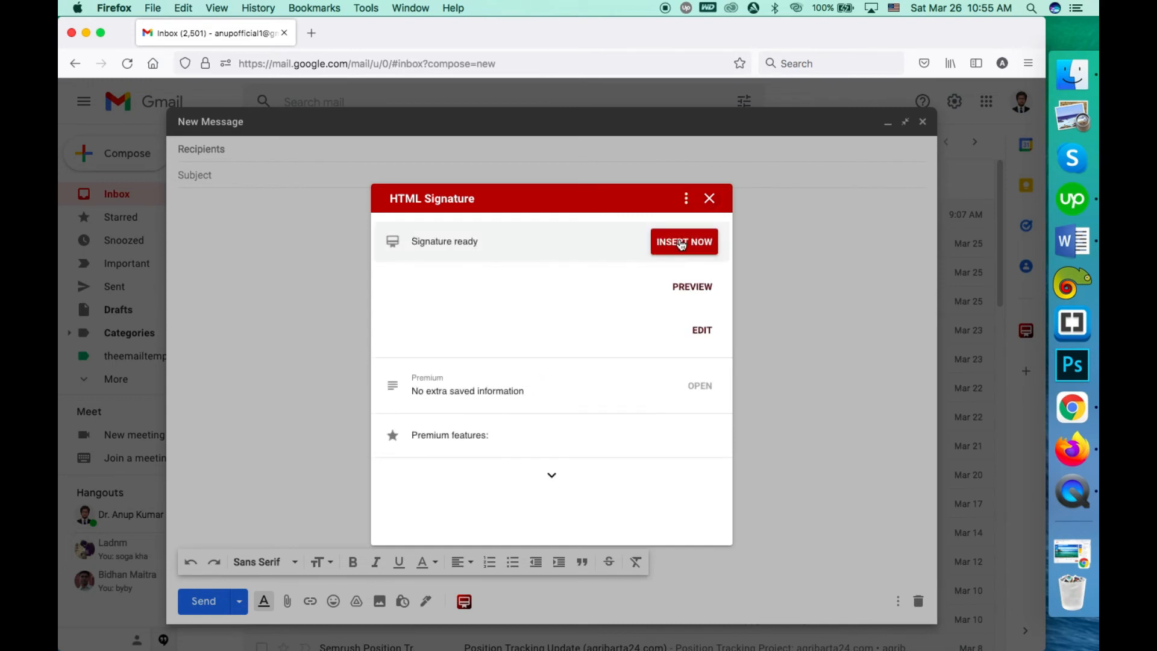
# Step: Insert the saved signature into the new message with INSERT NOW
pyautogui.click(683, 241)
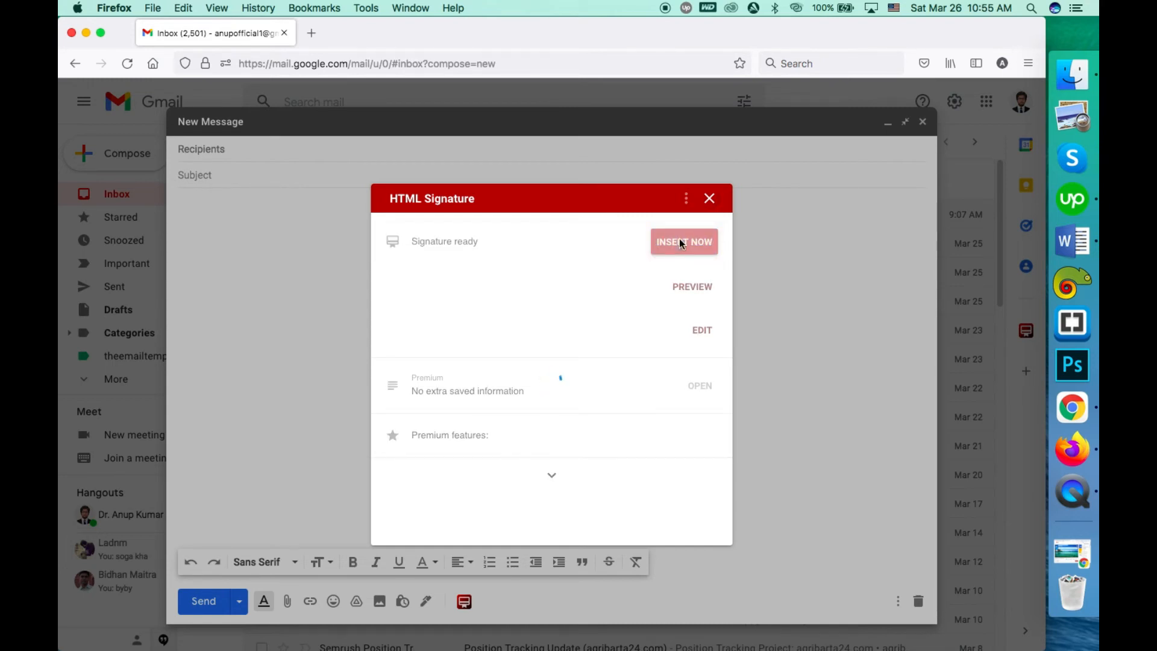
pyautogui.click(683, 241)
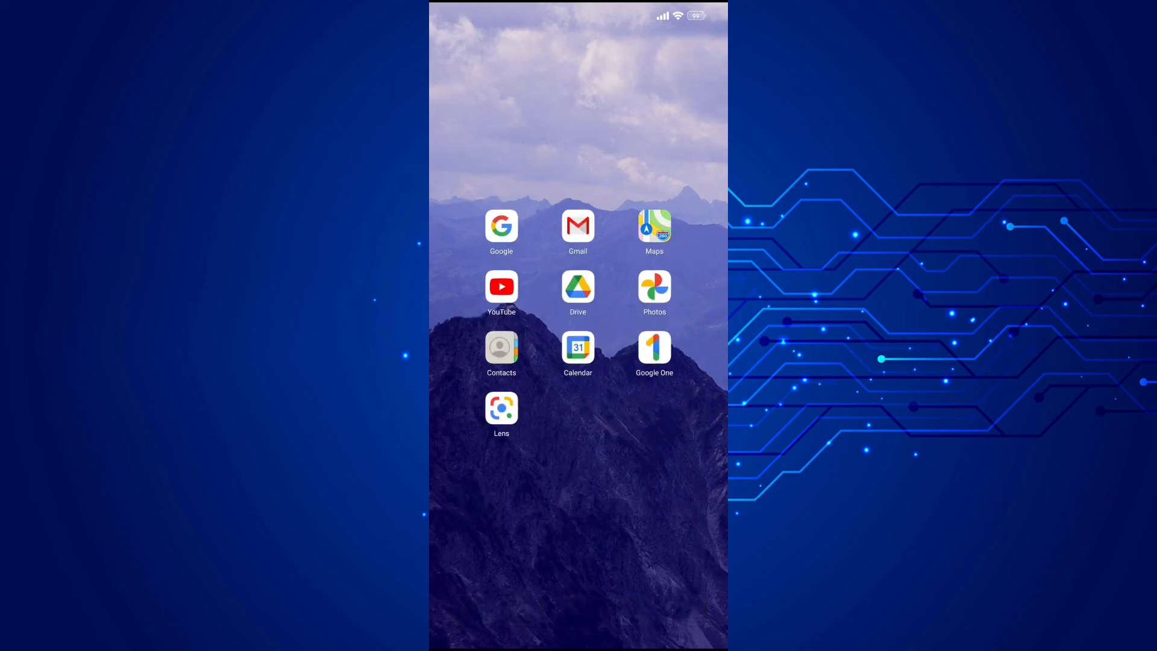
# Step: Start a new email in the Gmail Android app and bring up the compose options menu
pyautogui.click(577, 225)
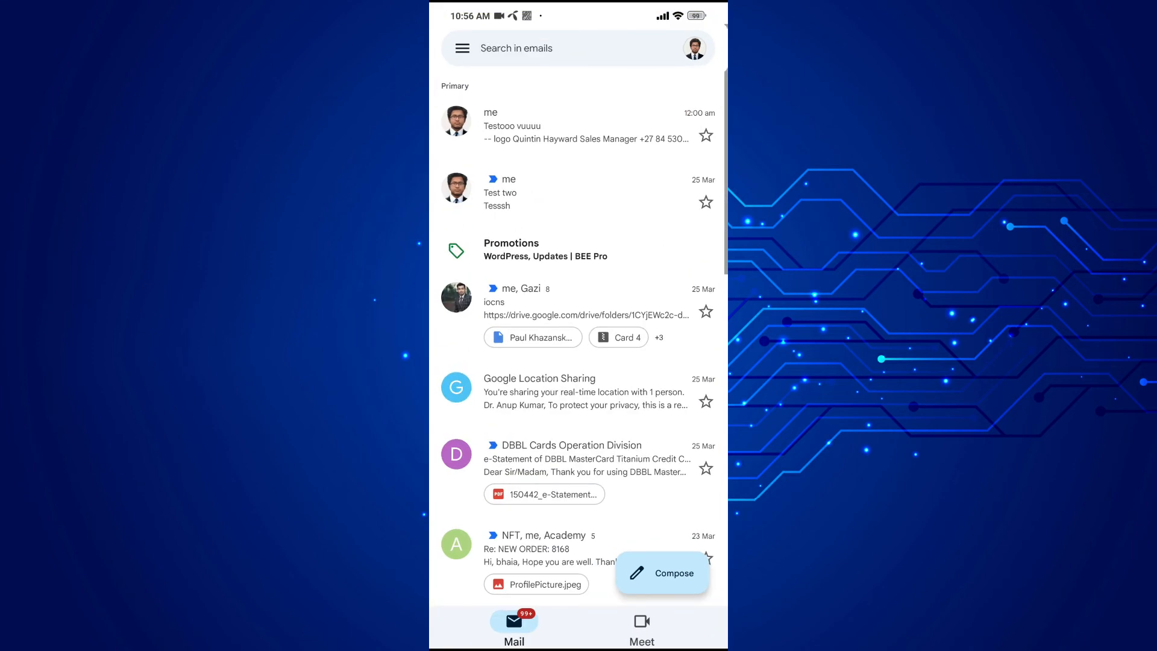
pyautogui.click(661, 573)
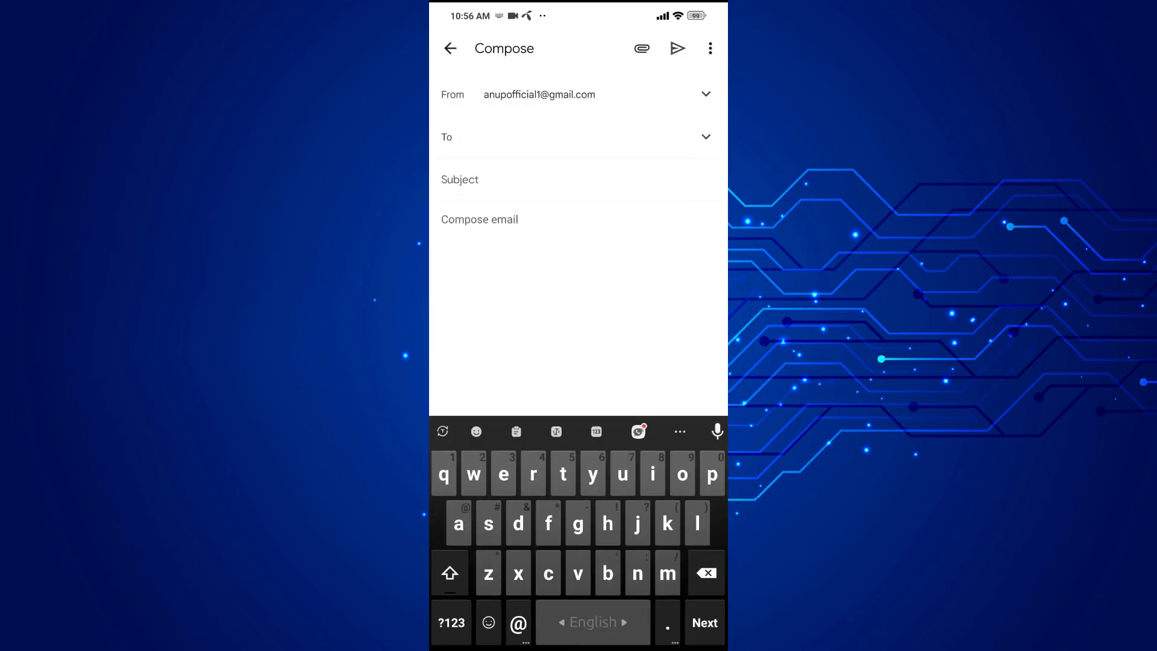
pyautogui.click(710, 48)
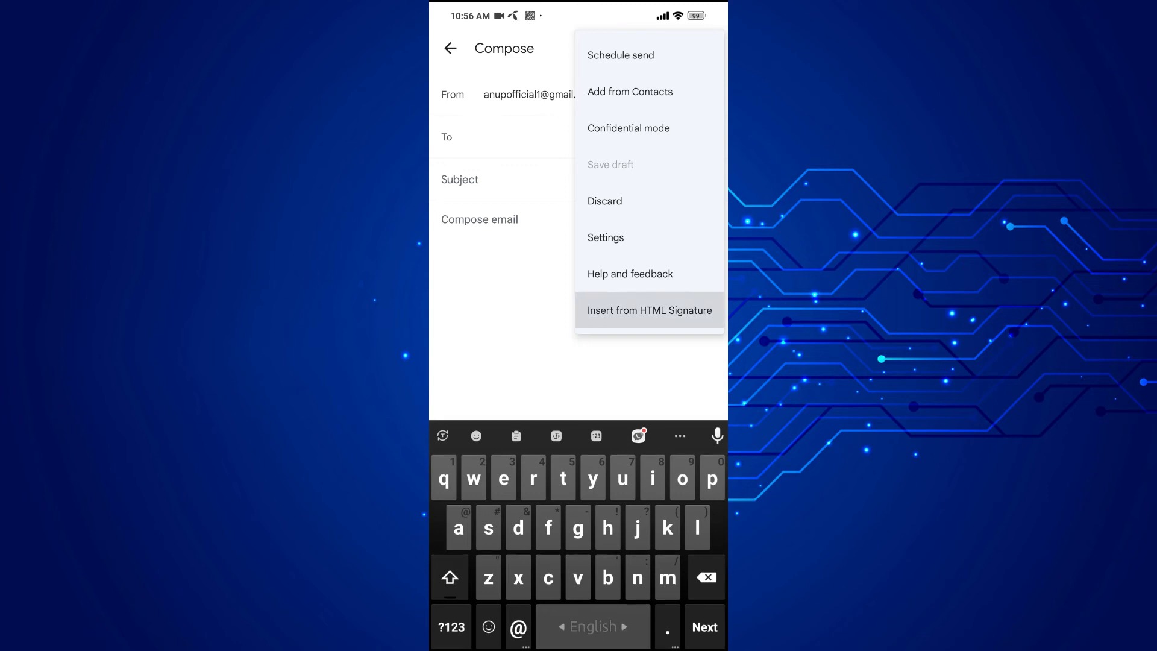
# Step: Insert the saved LPM Finance signature into the draft via Insert from HTML Signature
pyautogui.click(648, 309)
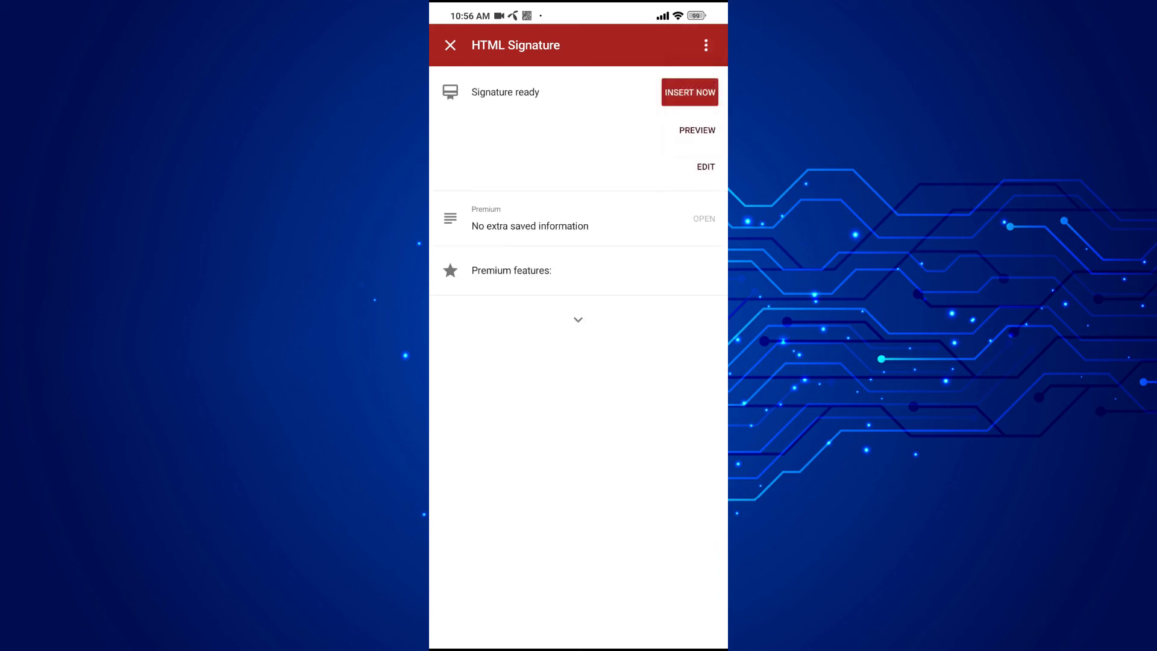
pyautogui.click(689, 92)
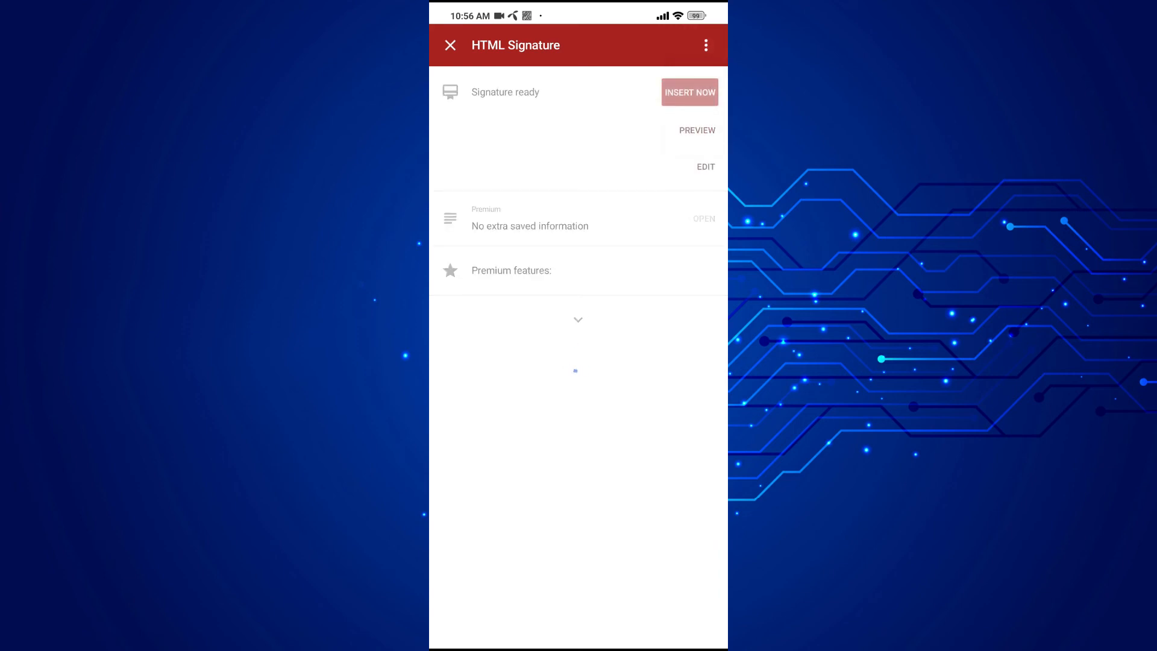
pyautogui.click(689, 93)
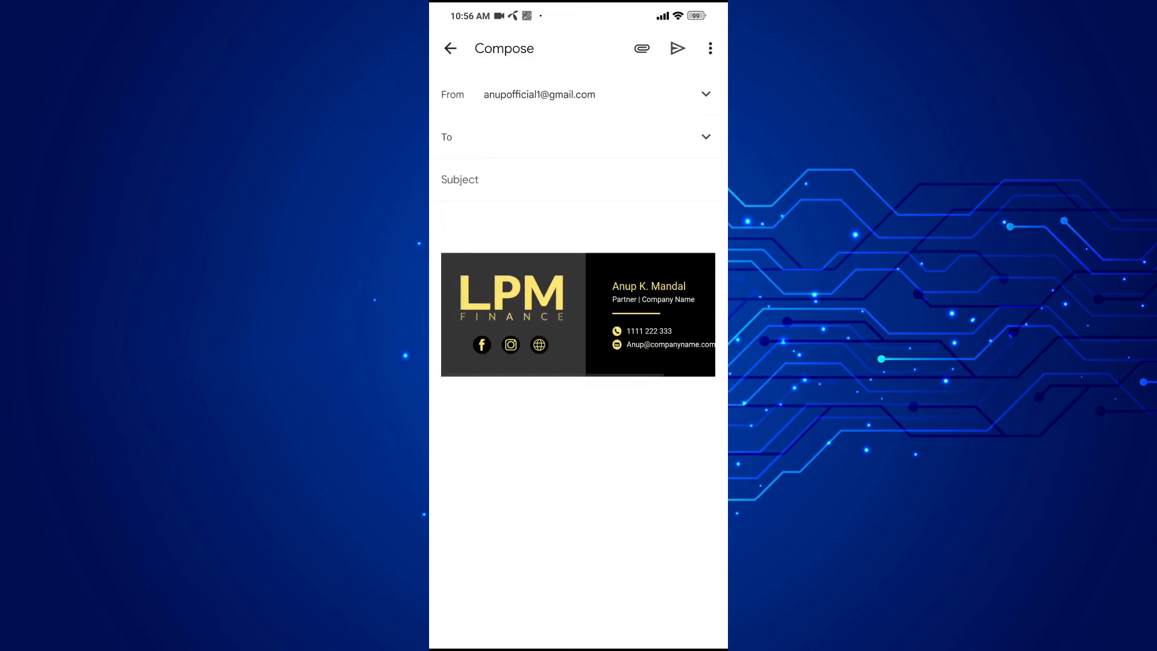
# Step: Address the email to the chosen recipient with subject Test, send it, and view the received message
pyautogui.click(517, 136)
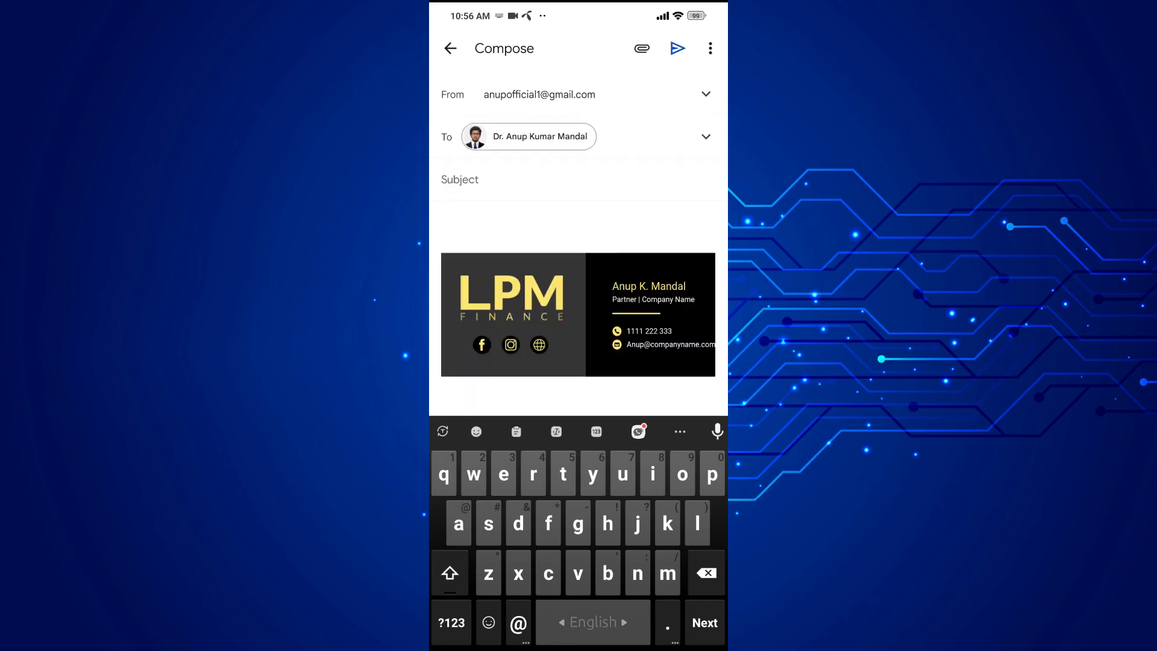
pyautogui.write('Test mail to check')
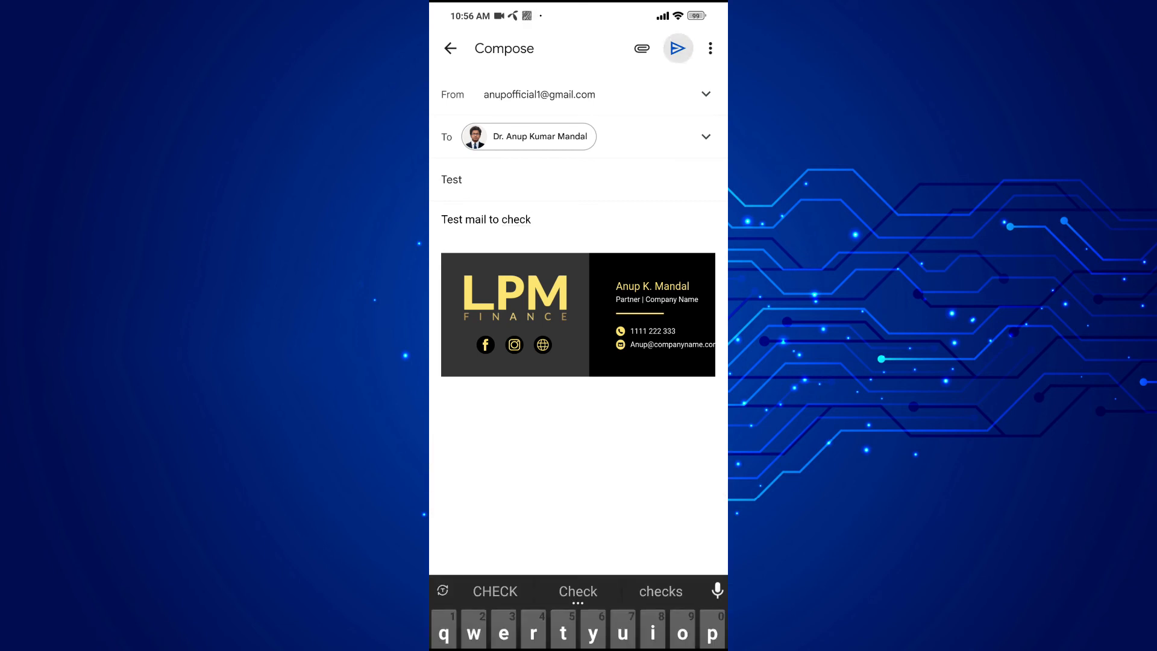
pyautogui.click(676, 48)
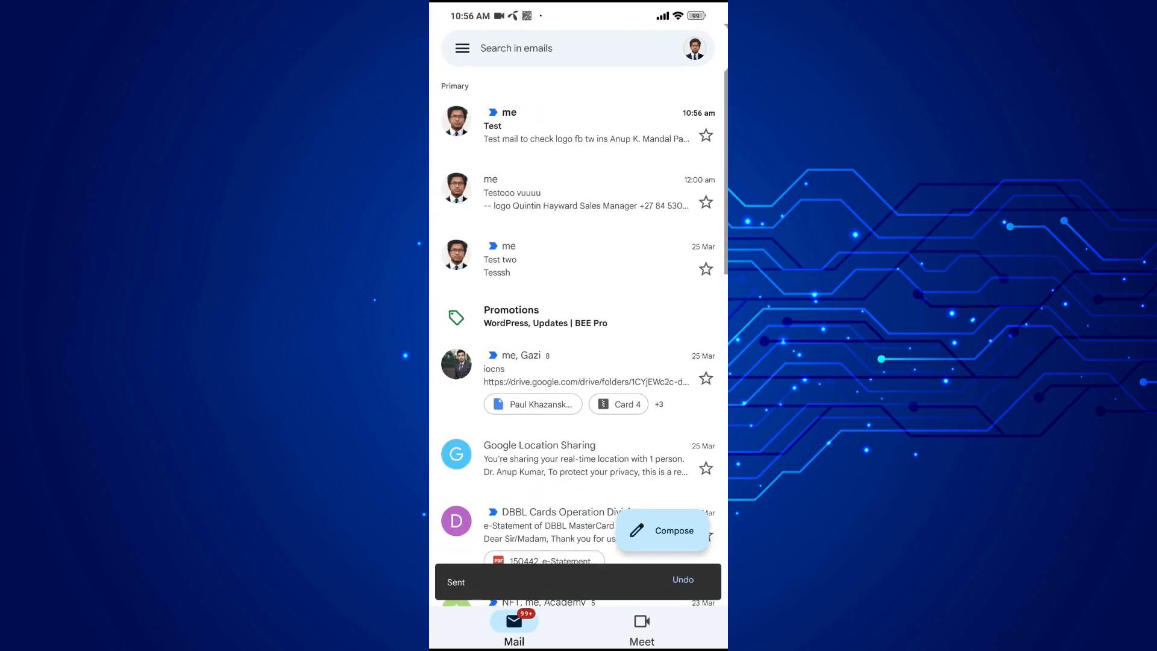
pyautogui.click(587, 125)
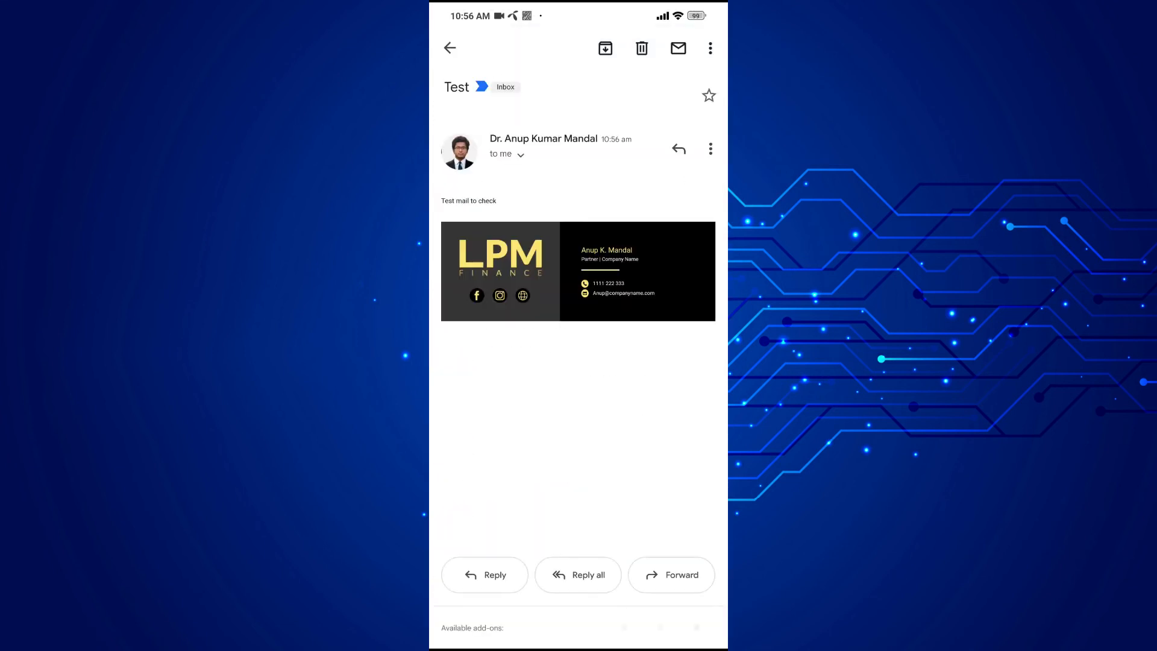